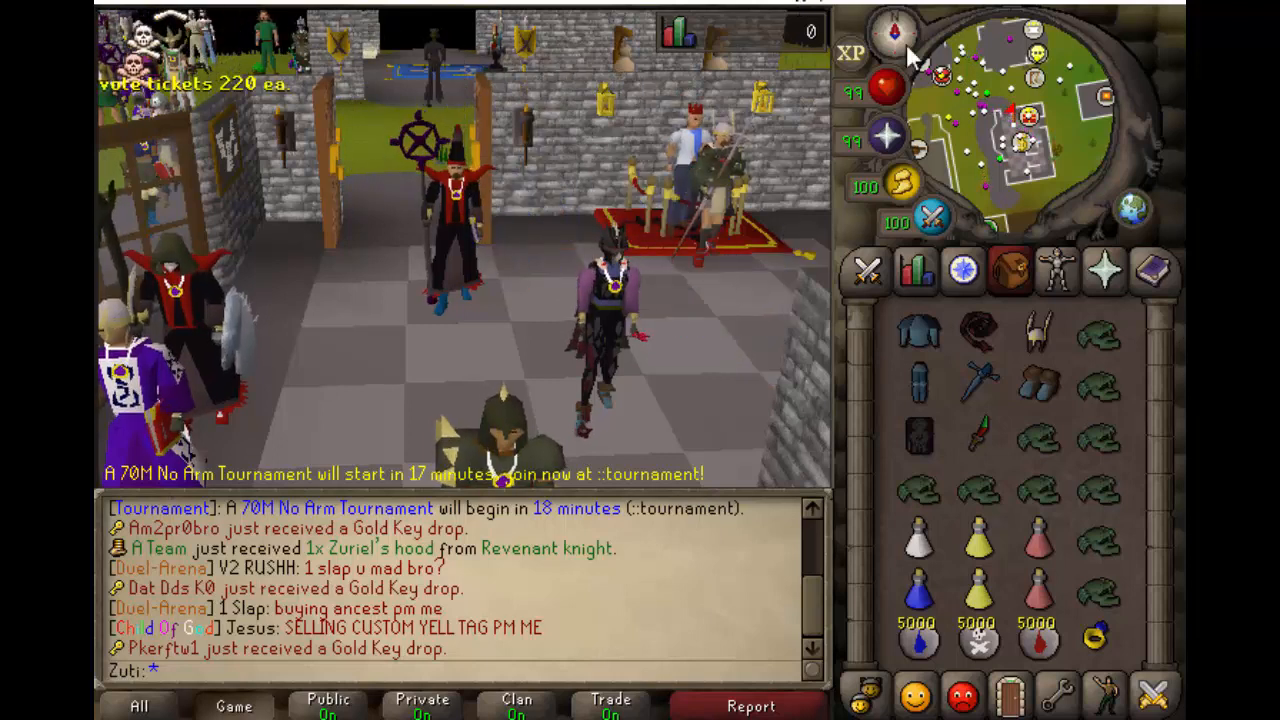
mouse_move(918, 330)
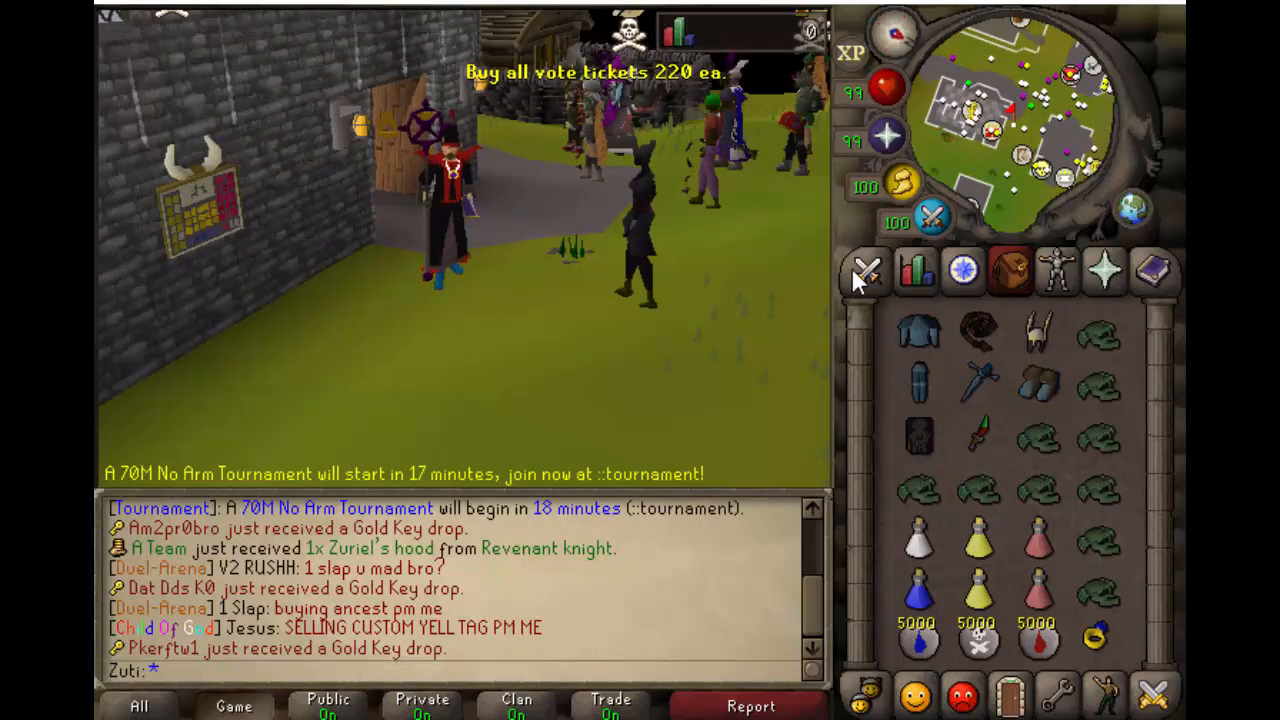
- Equip a different gear set from the character's inventory
click(866, 272)
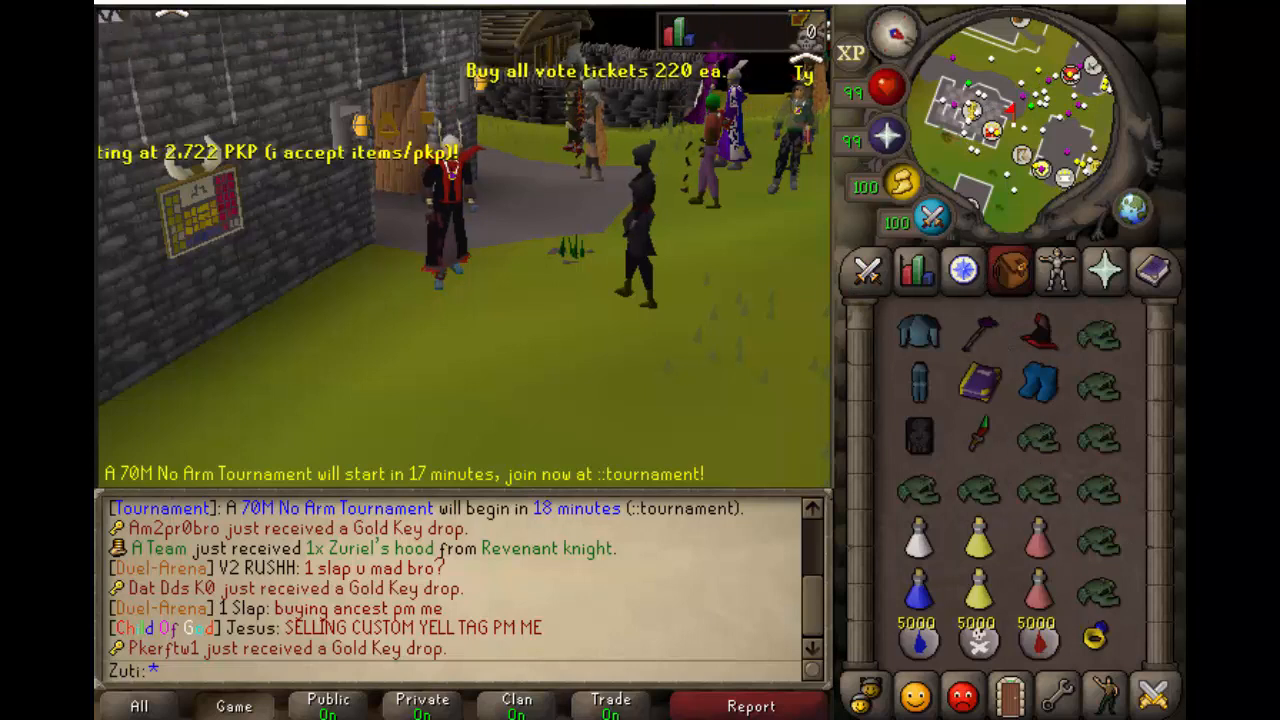
mouse_move(916, 336)
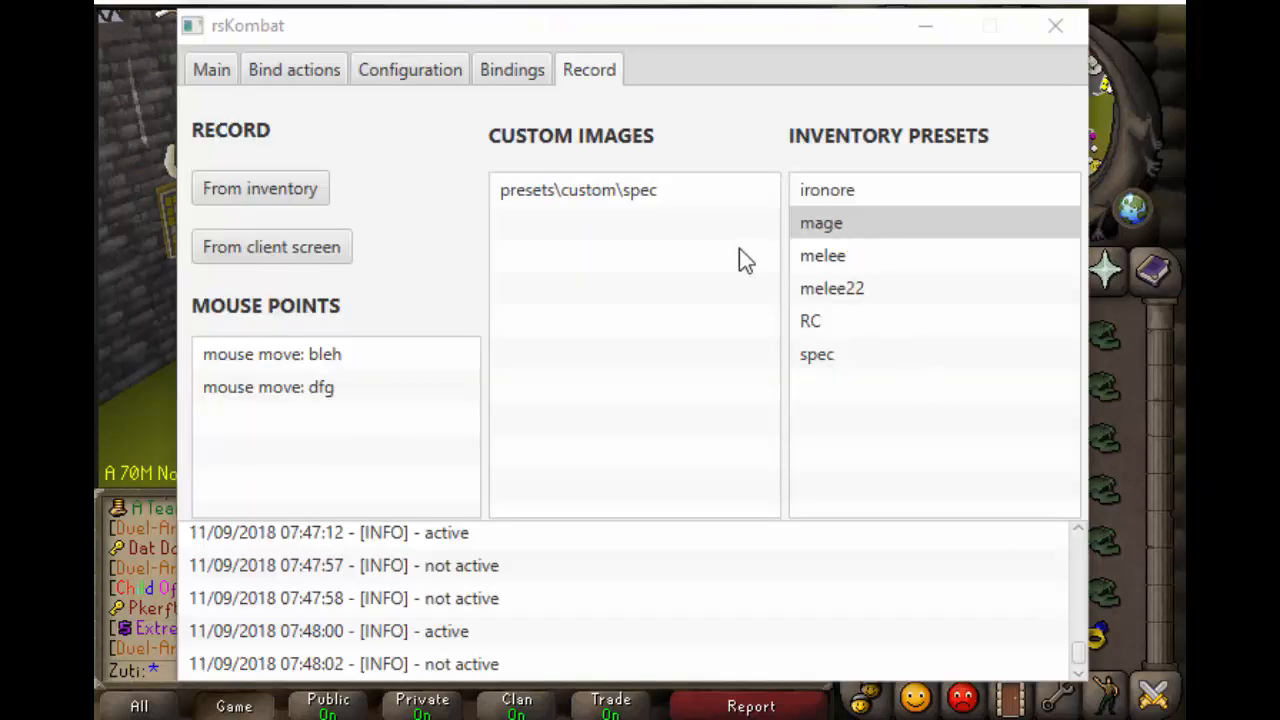
mouse_move(750, 244)
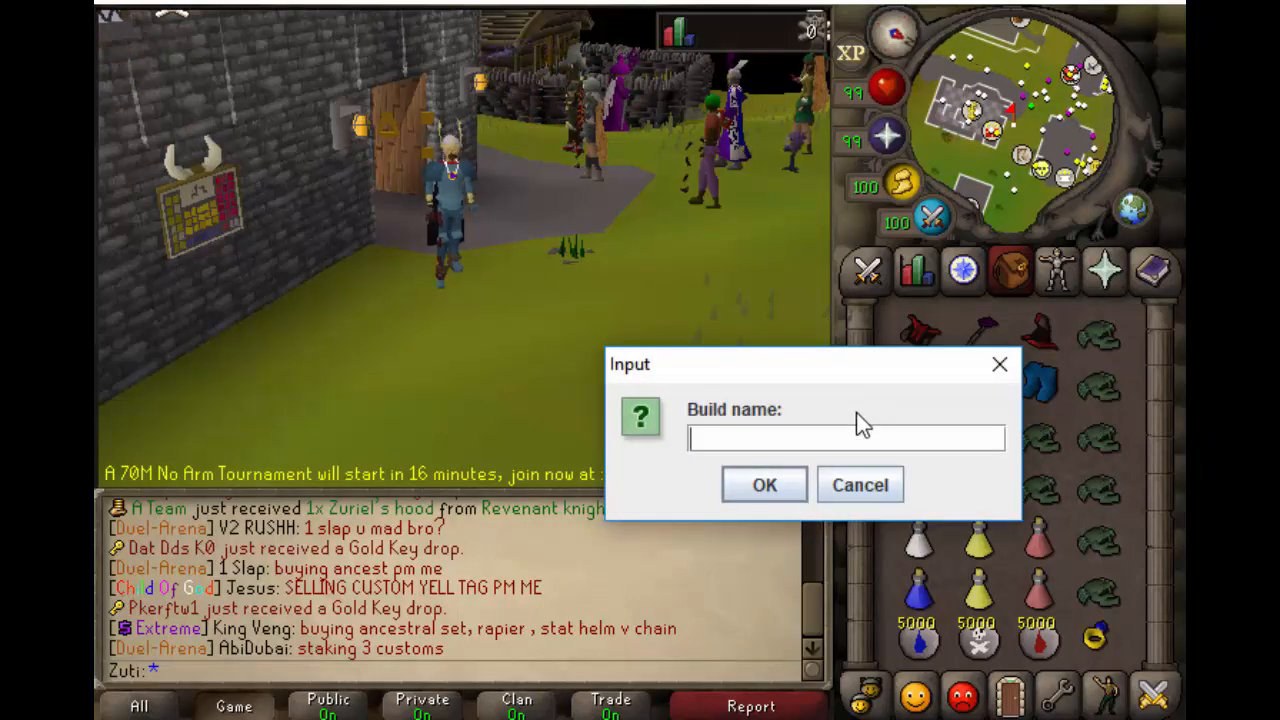
- Record the current inventory as a new preset named aqp
text(a)
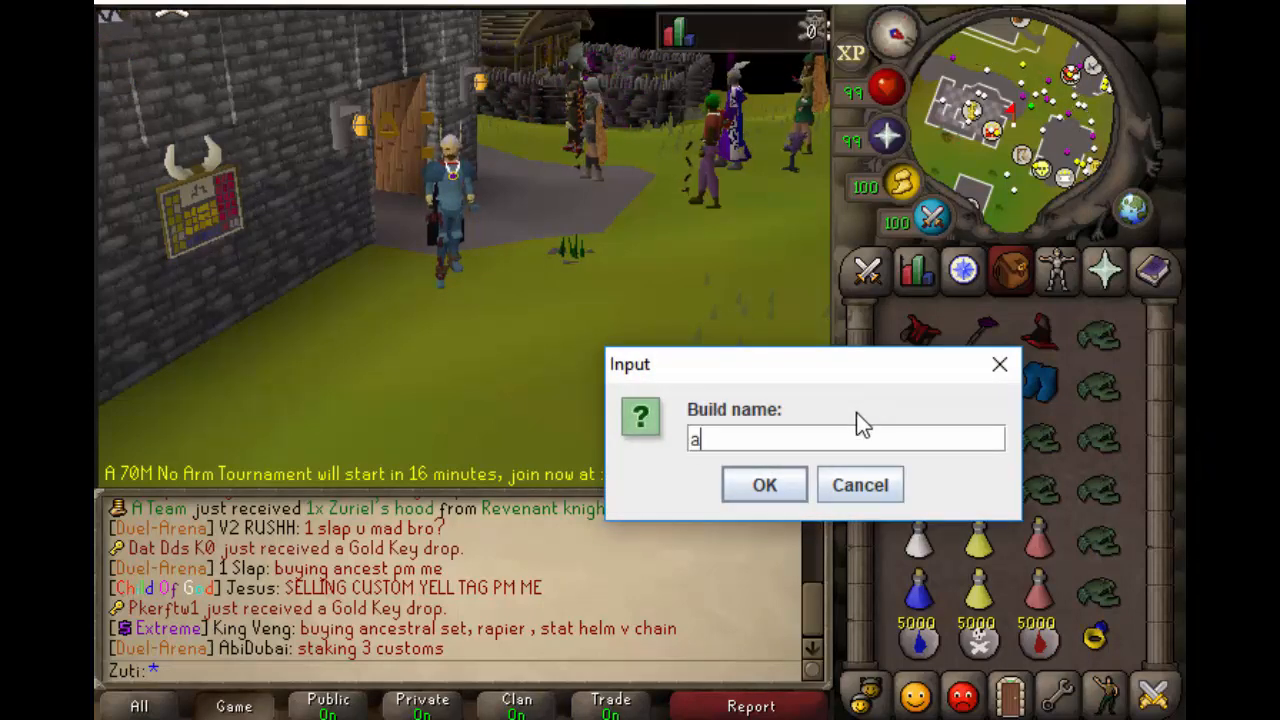
text(qp)
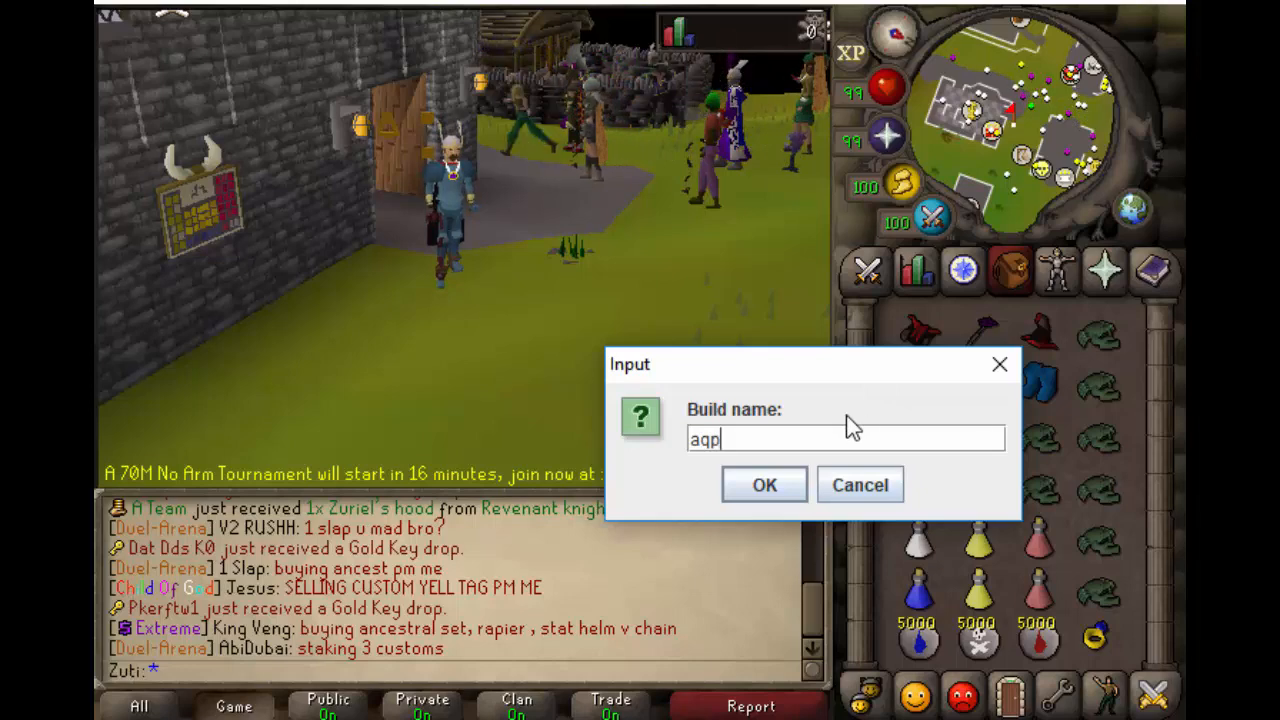
click(764, 484)
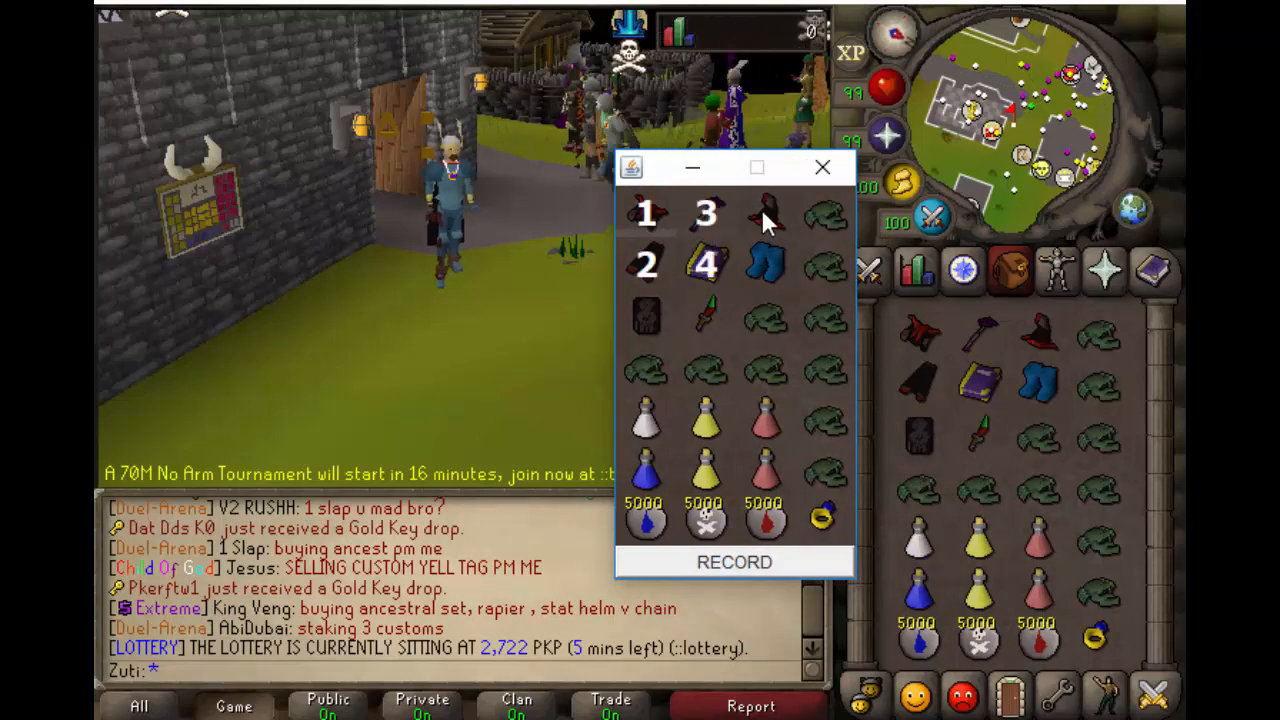
click(822, 168)
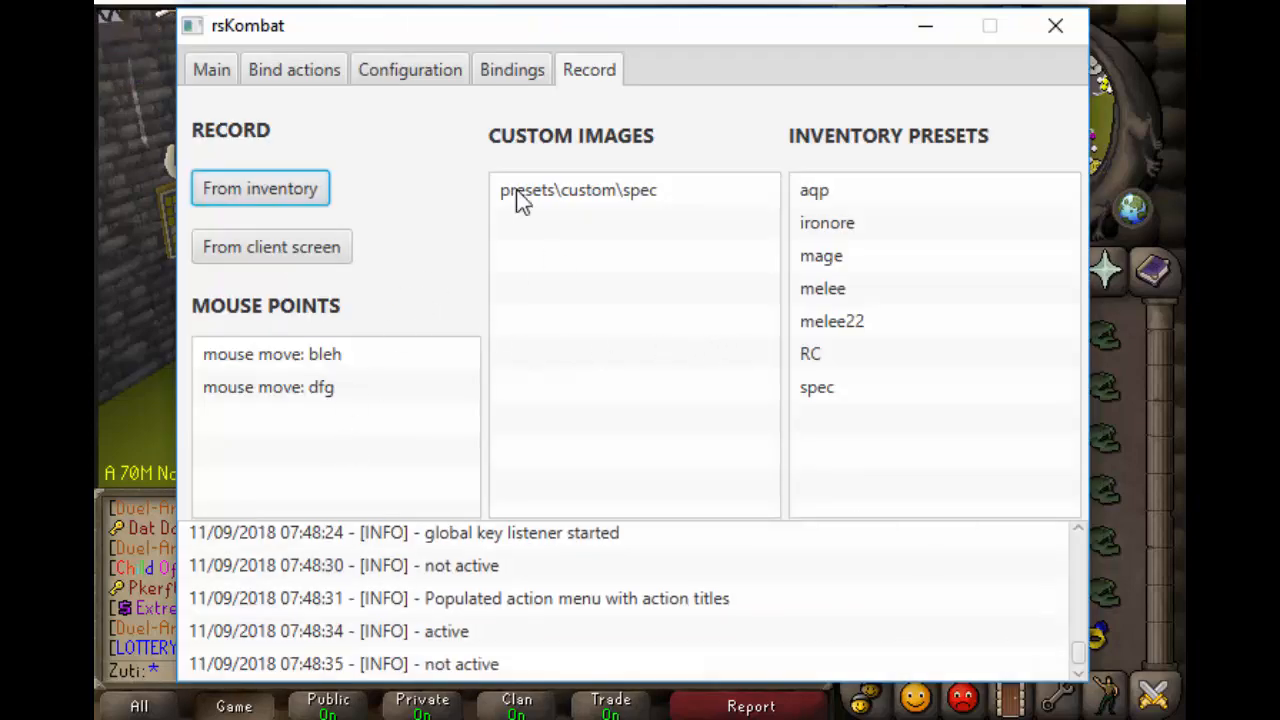
mouse_move(388, 330)
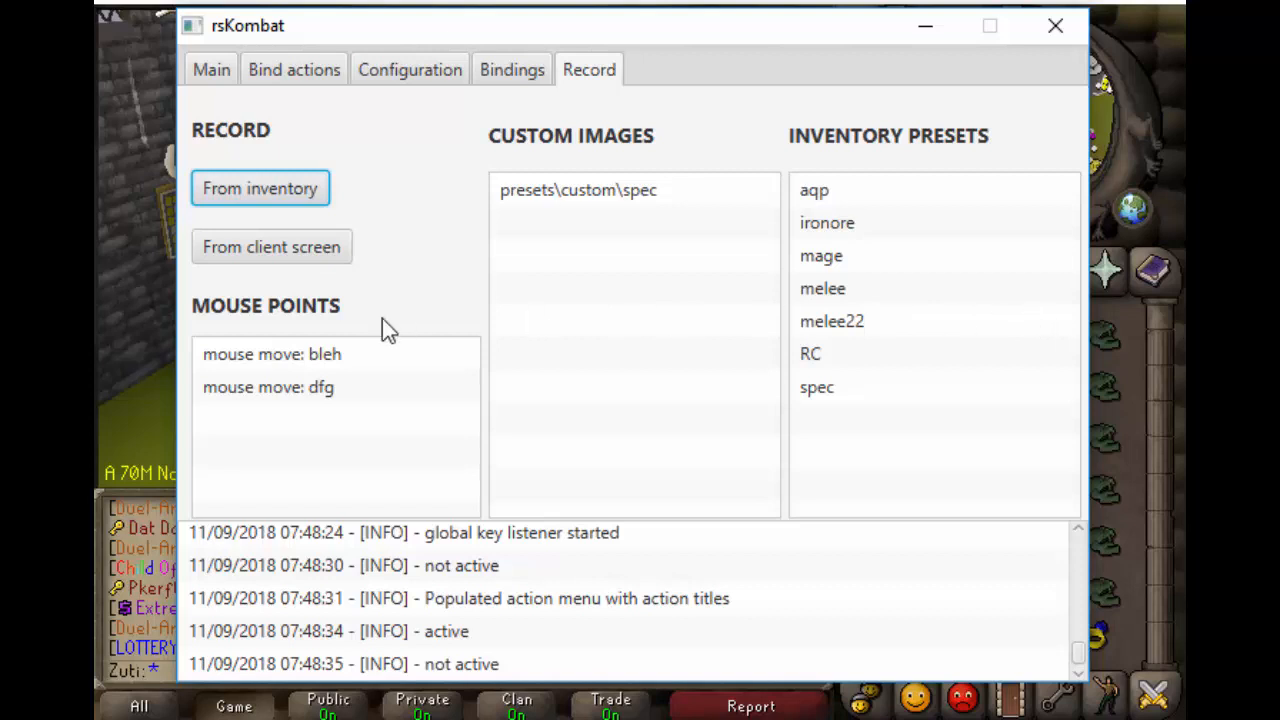
mouse_move(472, 384)
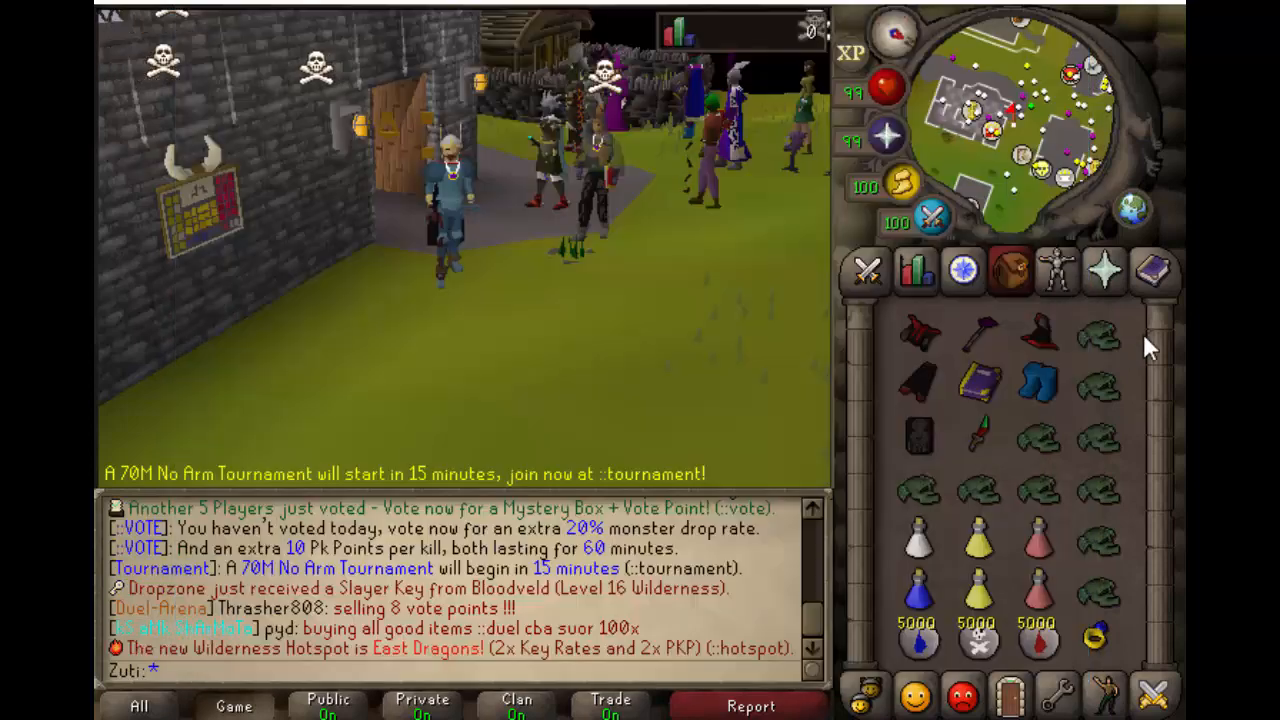
- With the combat tab shown in game, record a mouse point named was
click(866, 272)
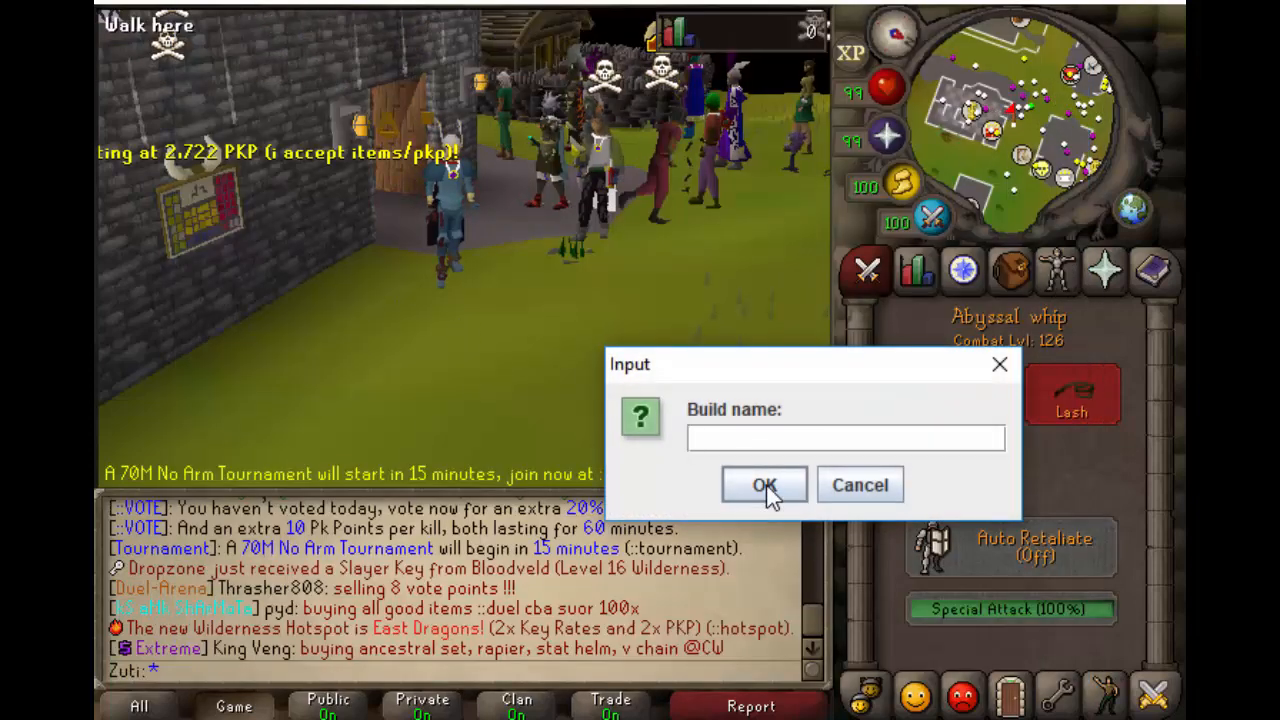
text(wasd)
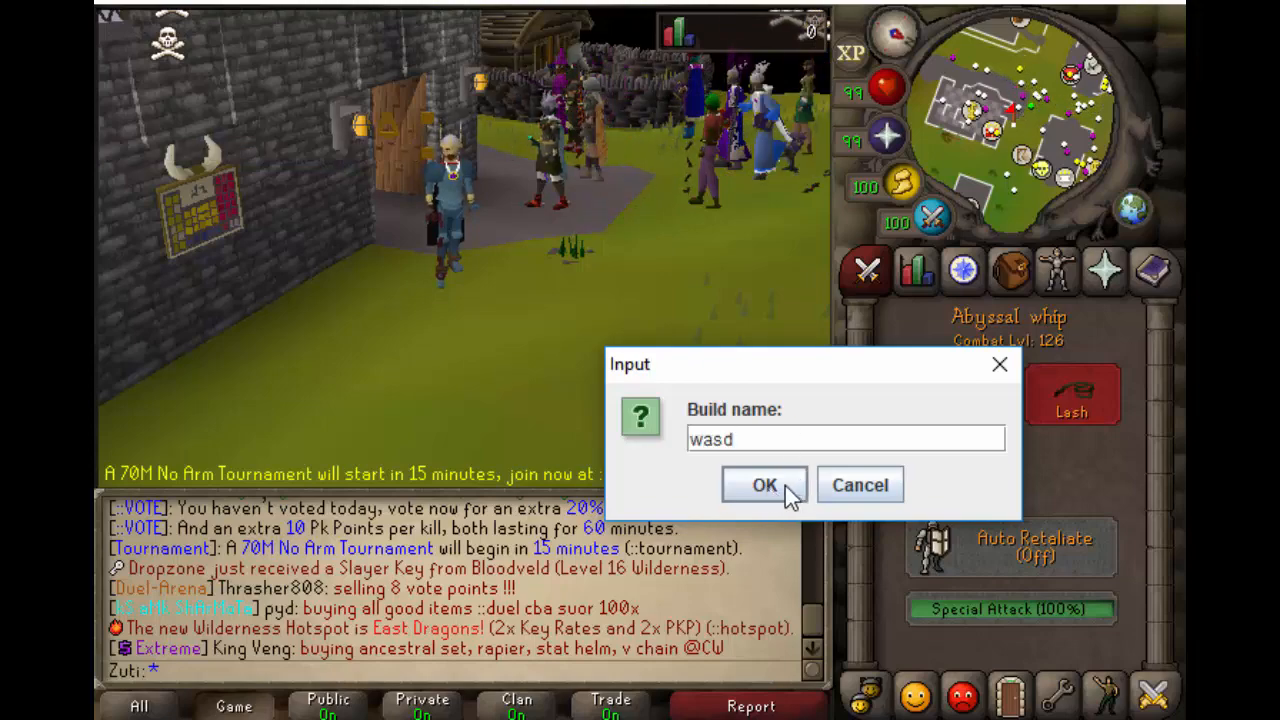
click(764, 484)
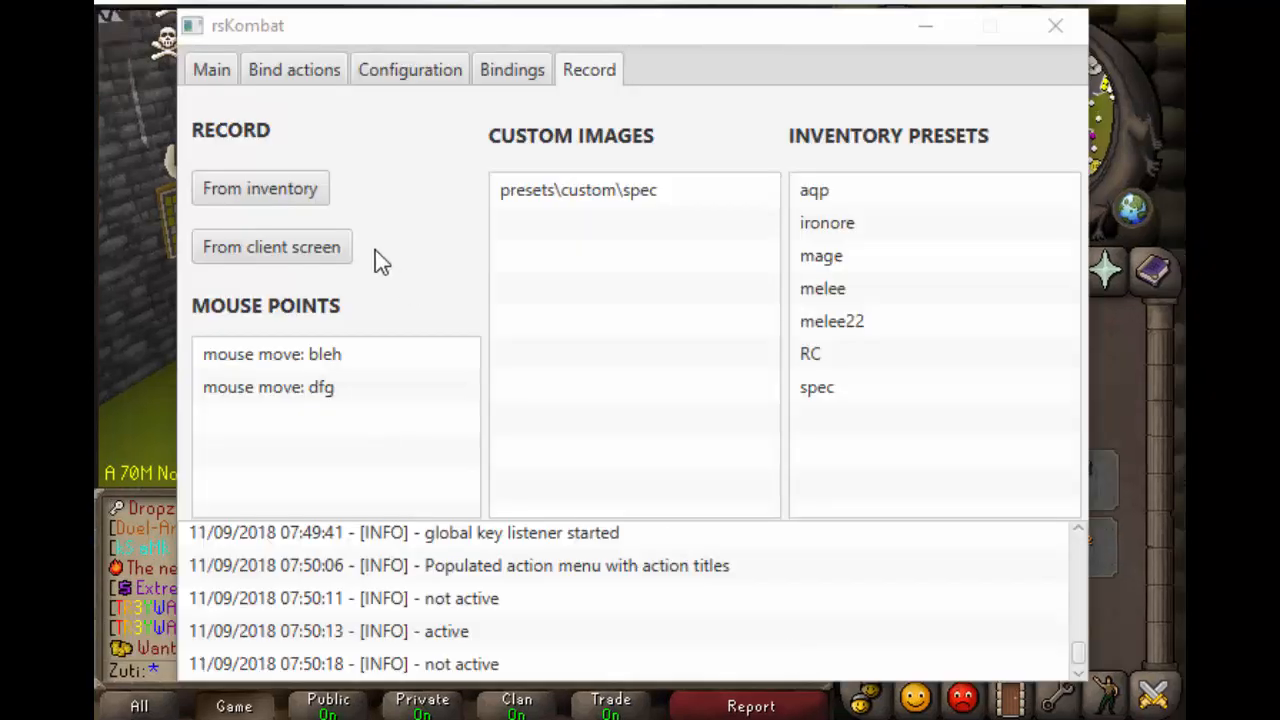
mouse_move(290, 256)
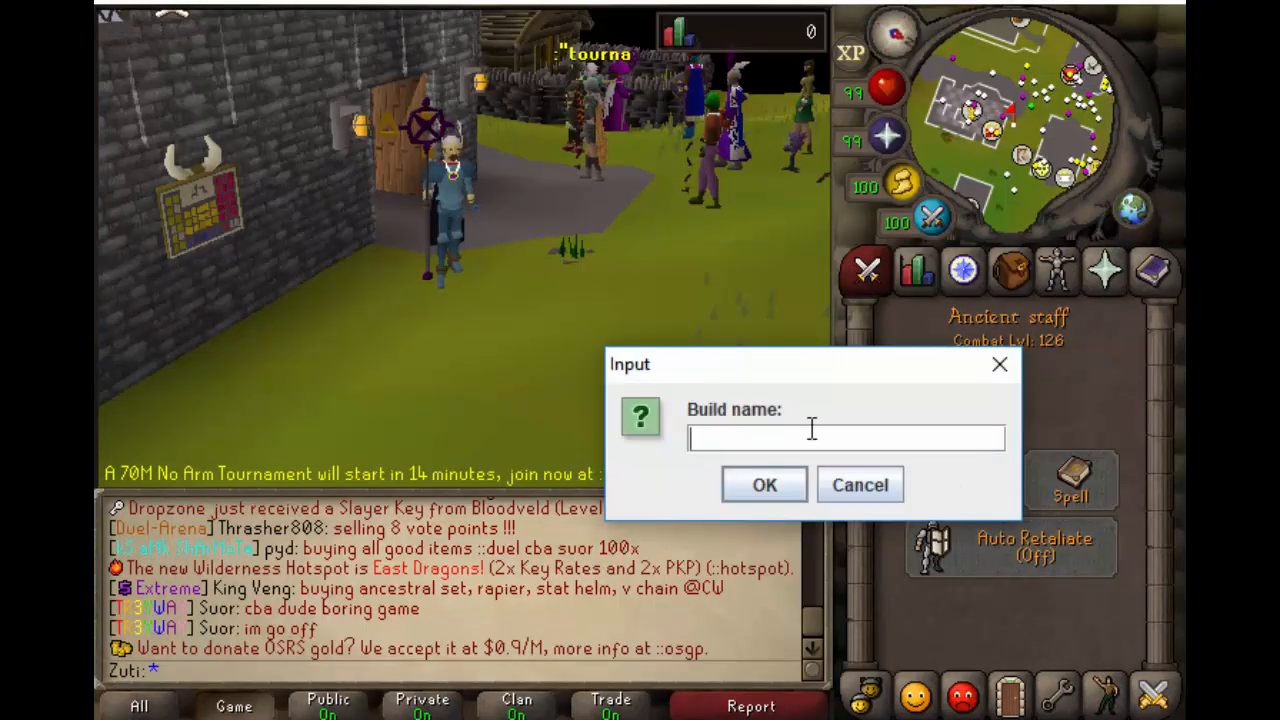
- Record another mouse point from the client screen named abc
text(abc)
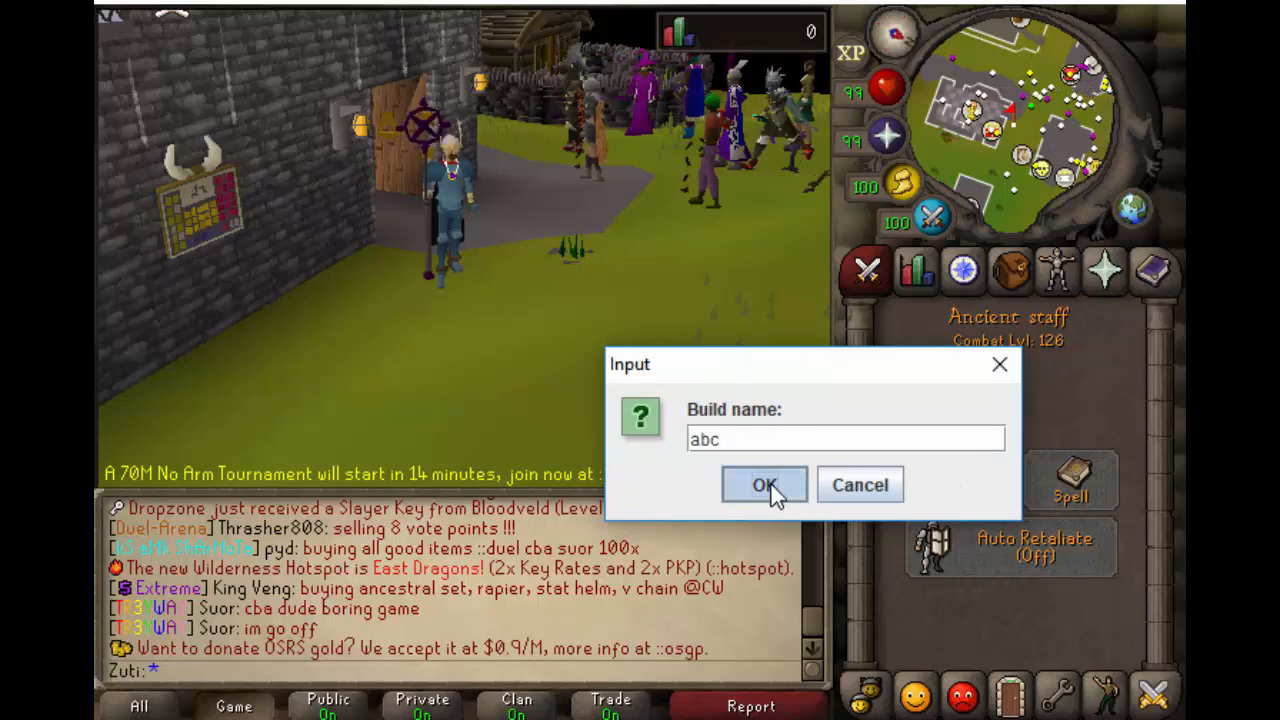
click(764, 486)
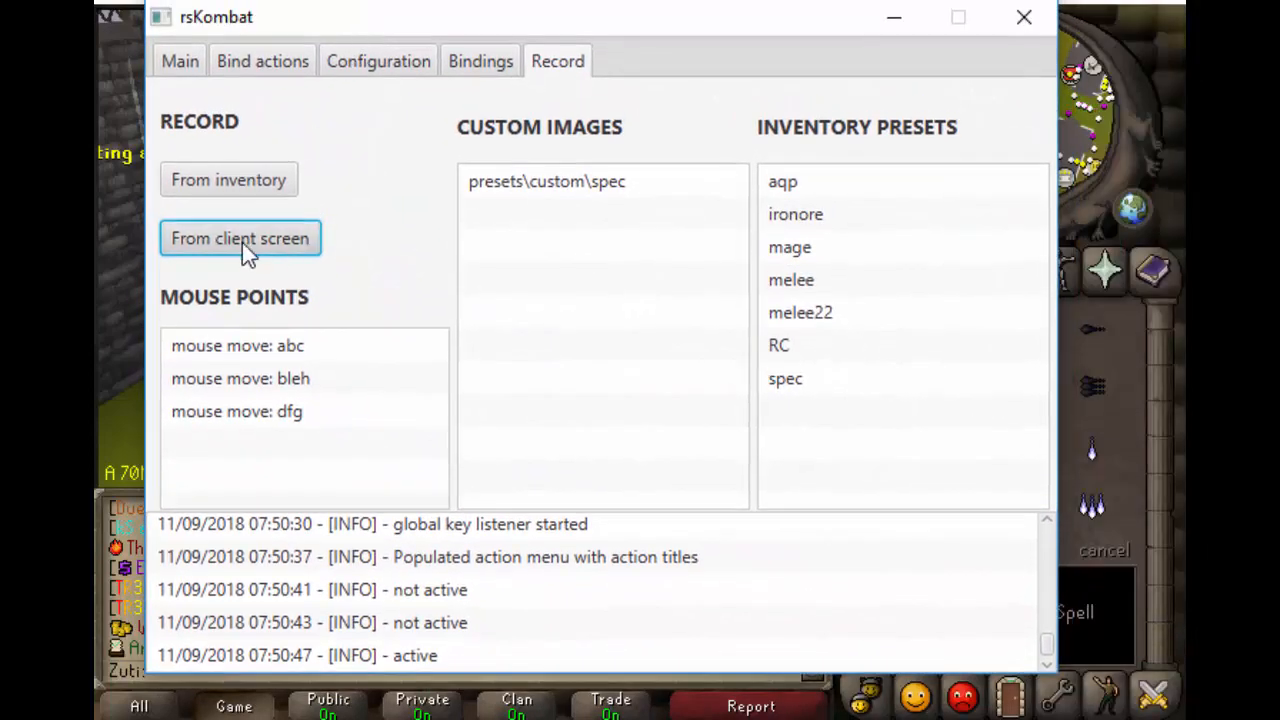
- Capture a fourth mouse point from the client screen named abcd
click(240, 238)
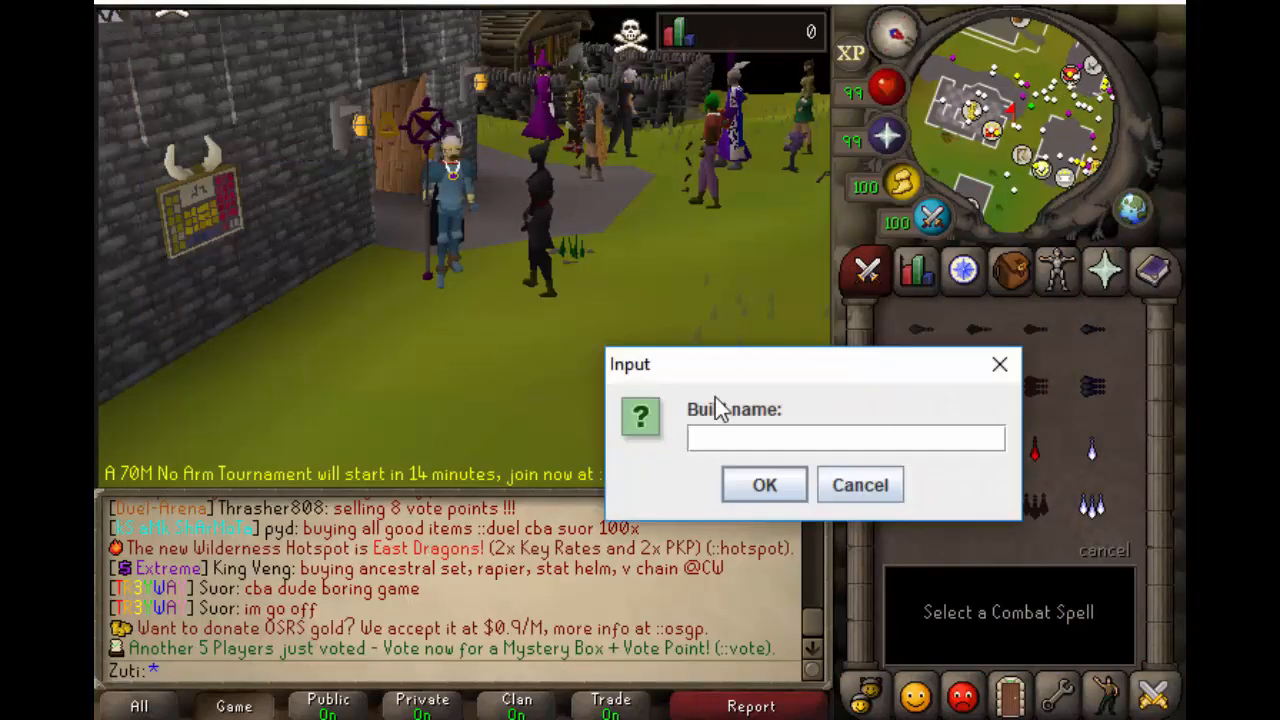
text(abcd)
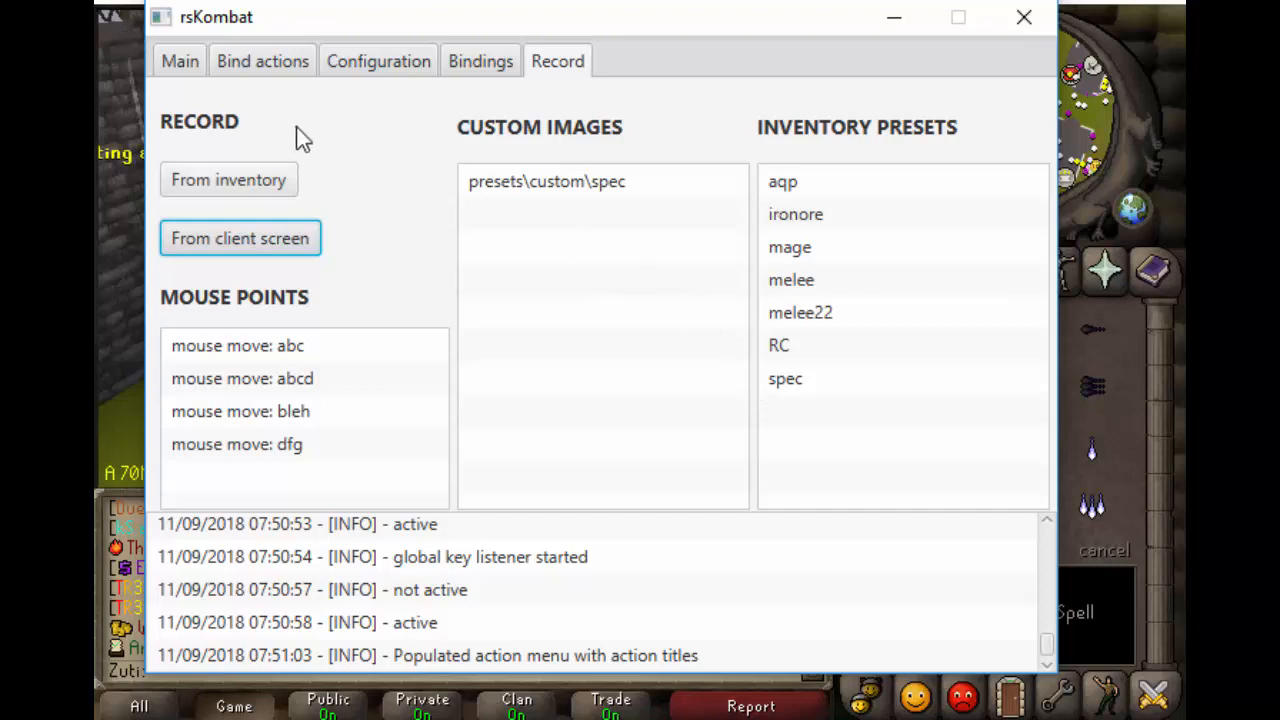
- In the sequence builder, add the COMBAT tab action after the aqp preset
click(262, 60)
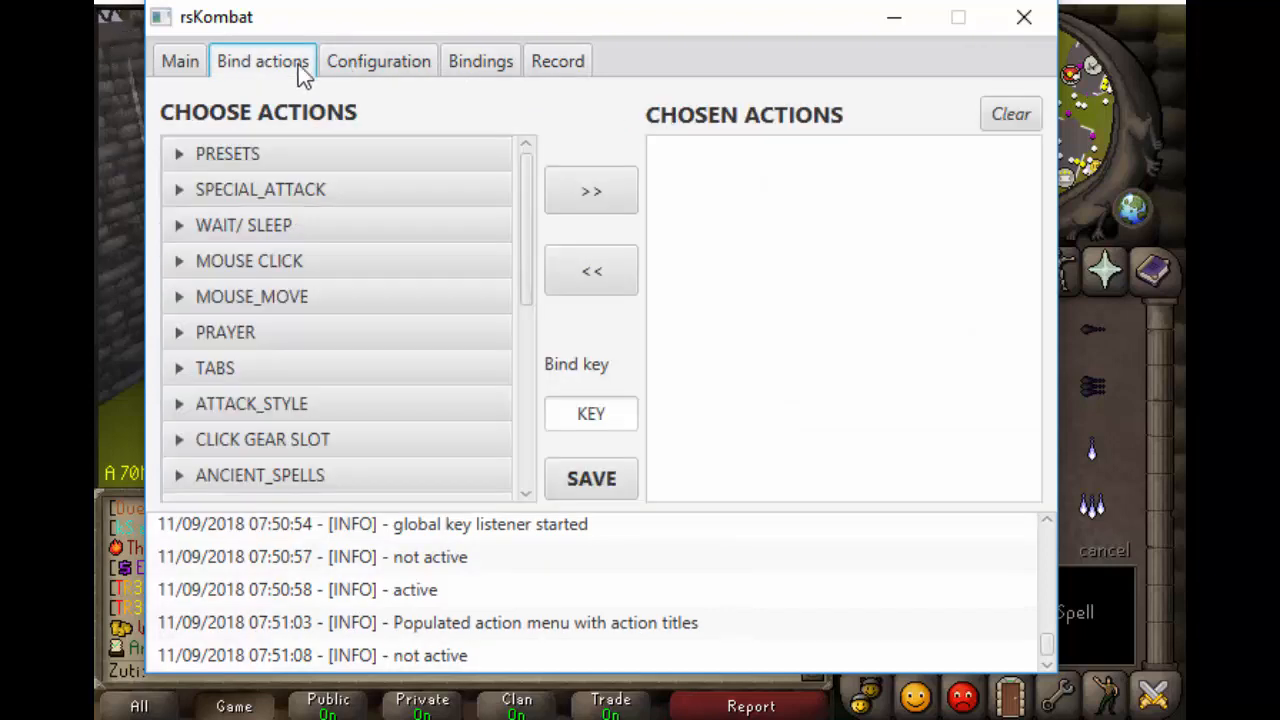
click(228, 152)
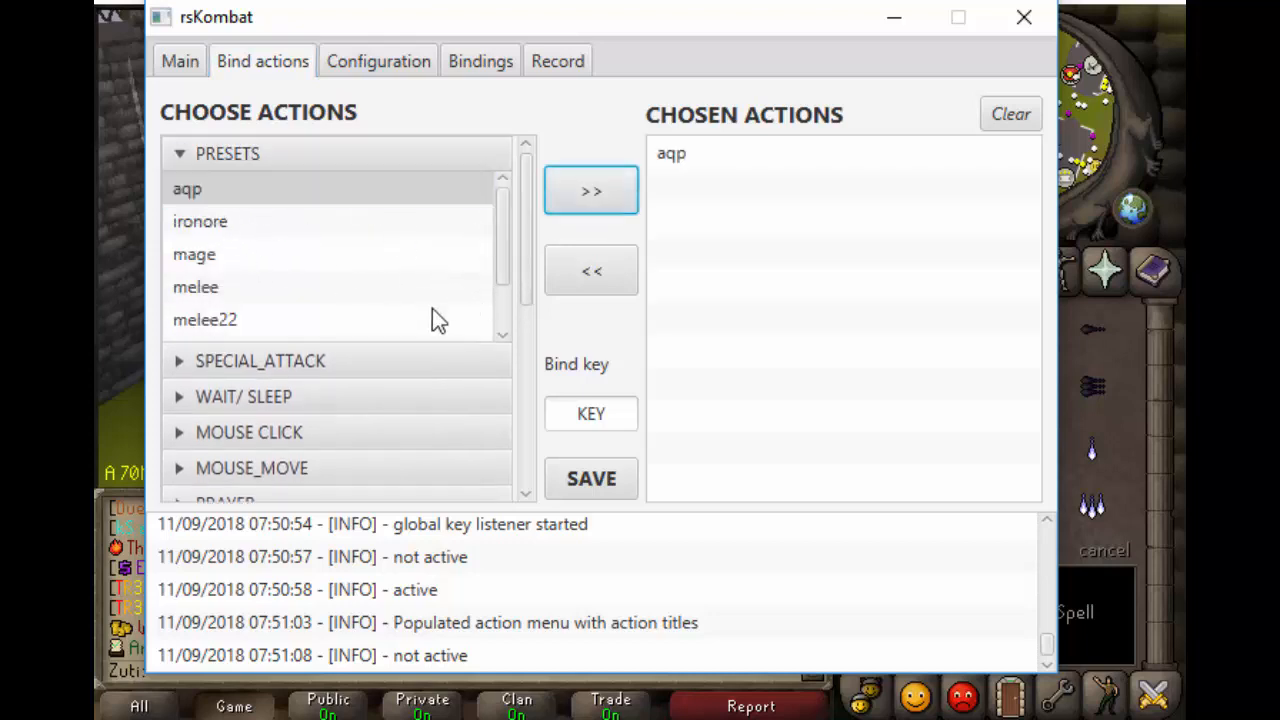
scroll(down, 3)
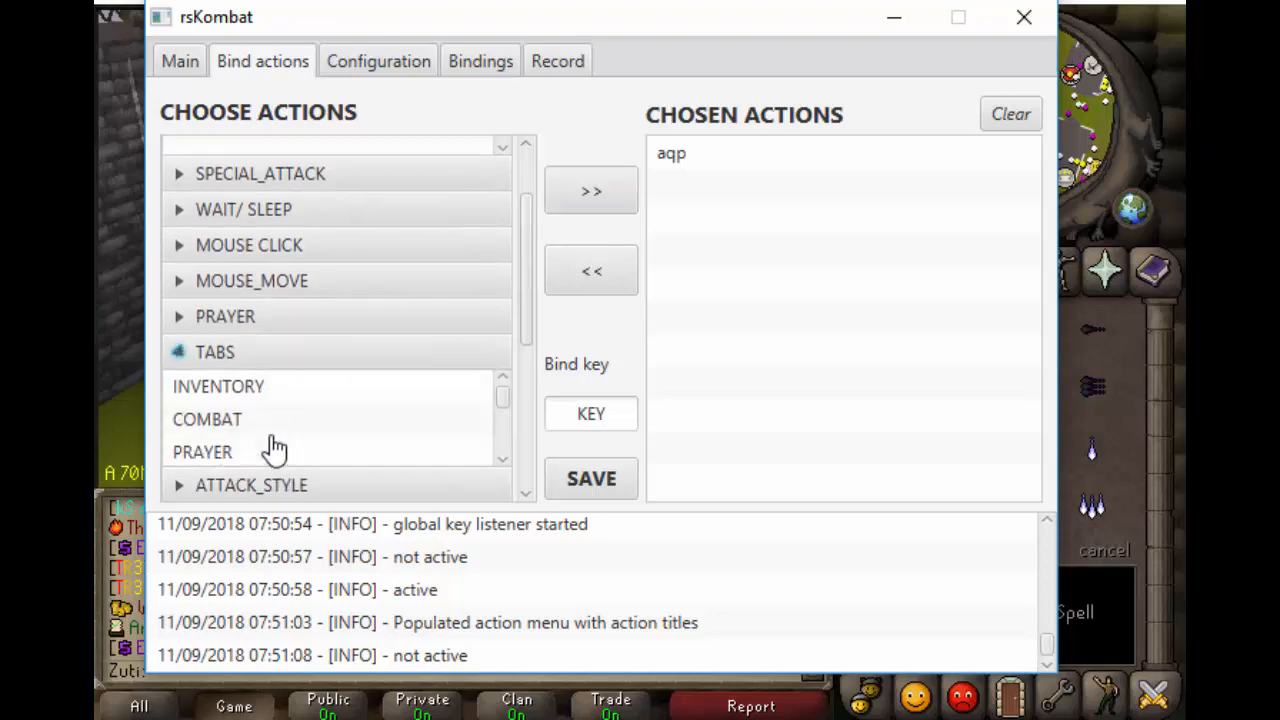
scroll(down, 3)
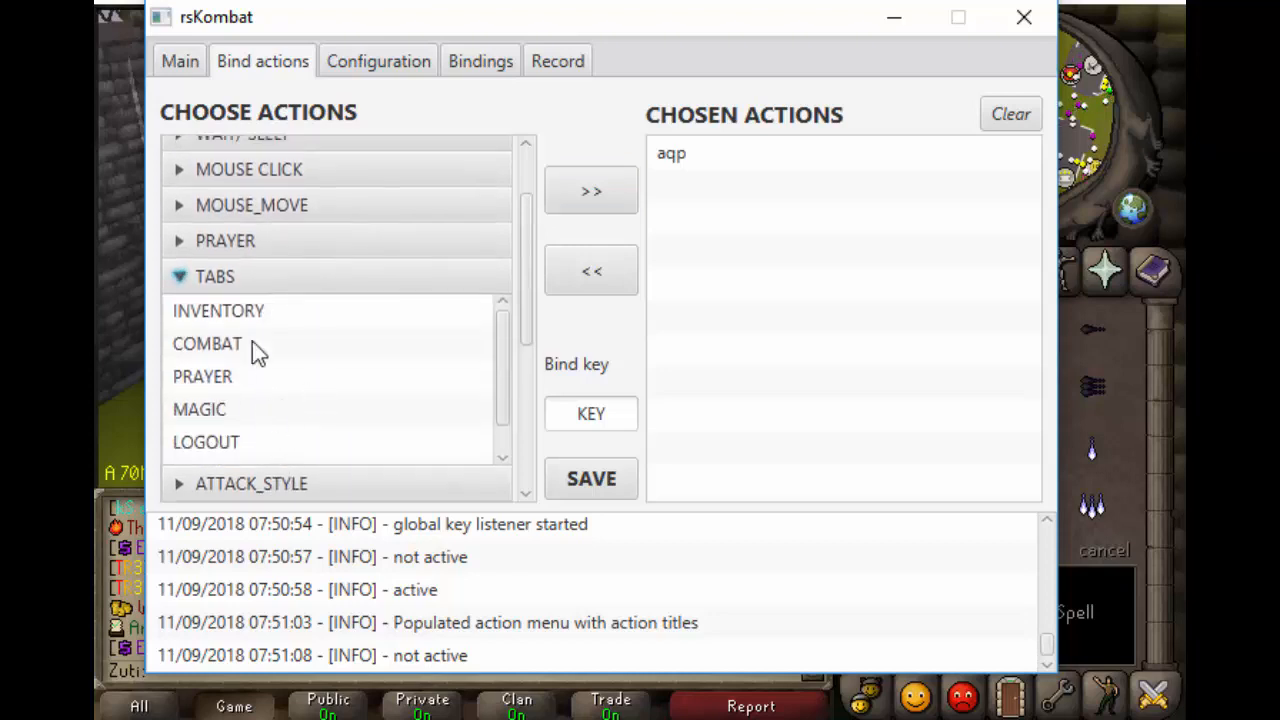
click(208, 344)
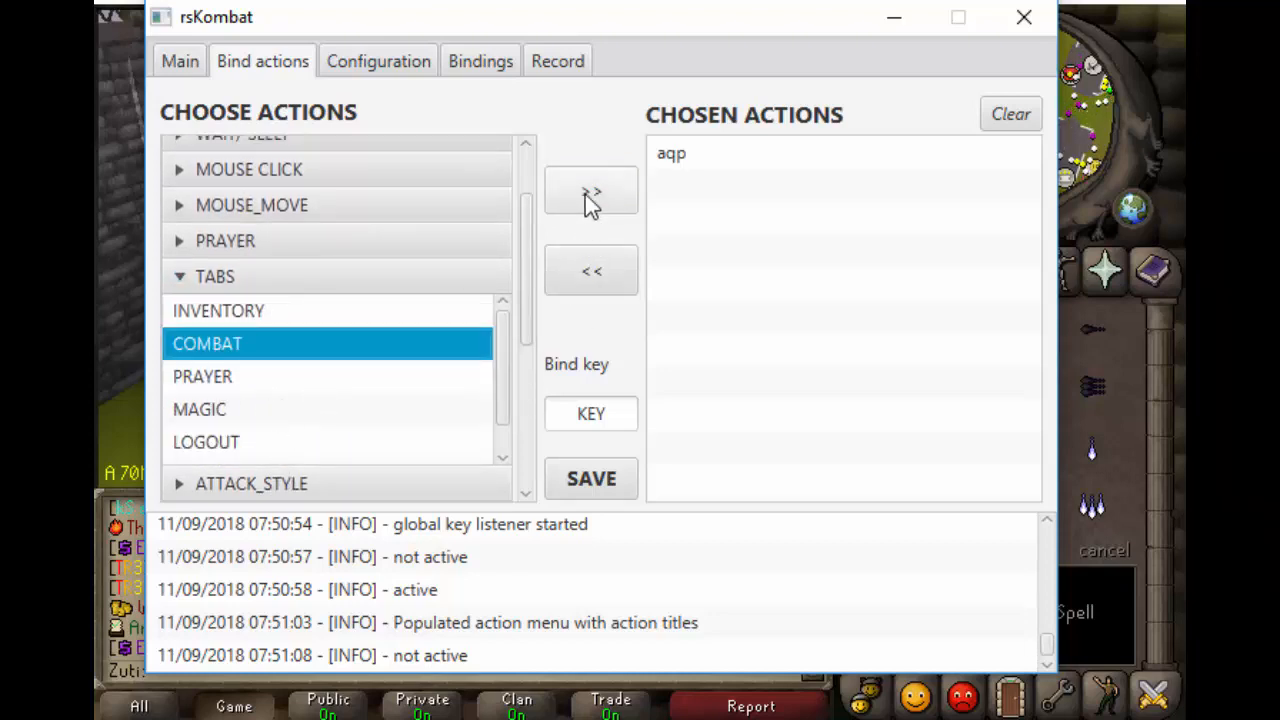
click(590, 190)
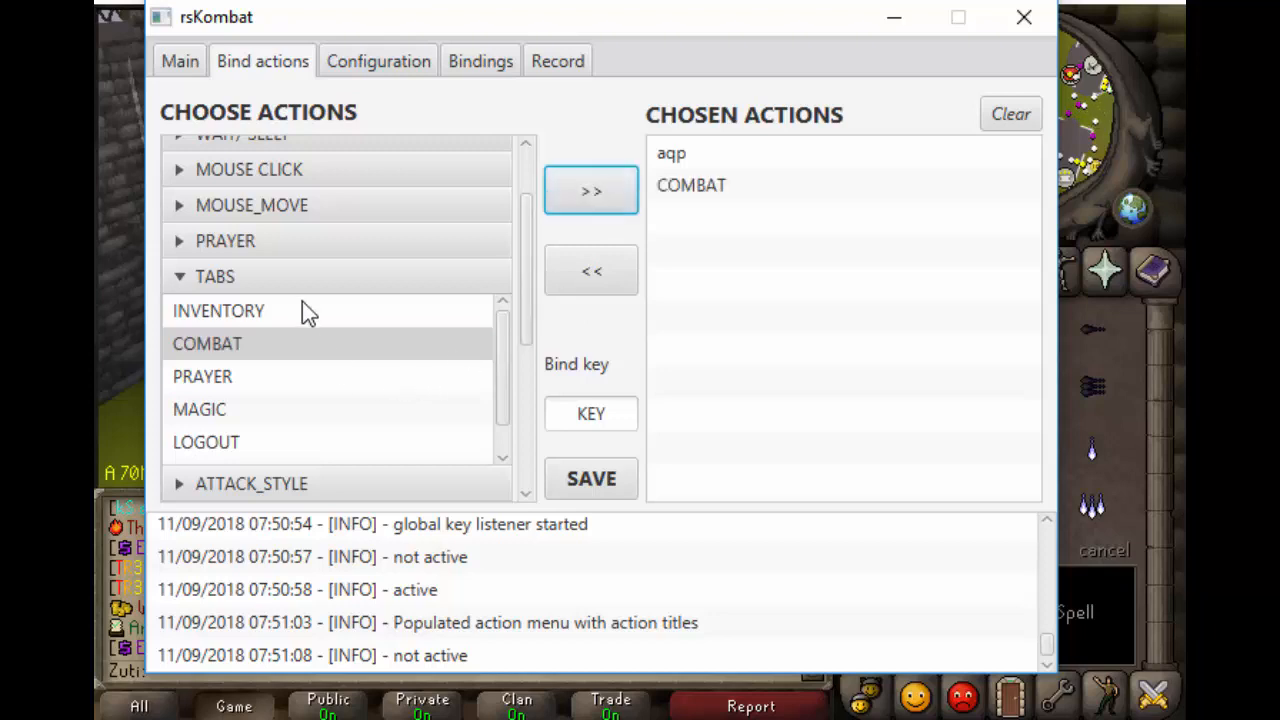
- Add a 'Sleeping for 50 ms' pause after the COMBAT tab action
scroll(down, 3)
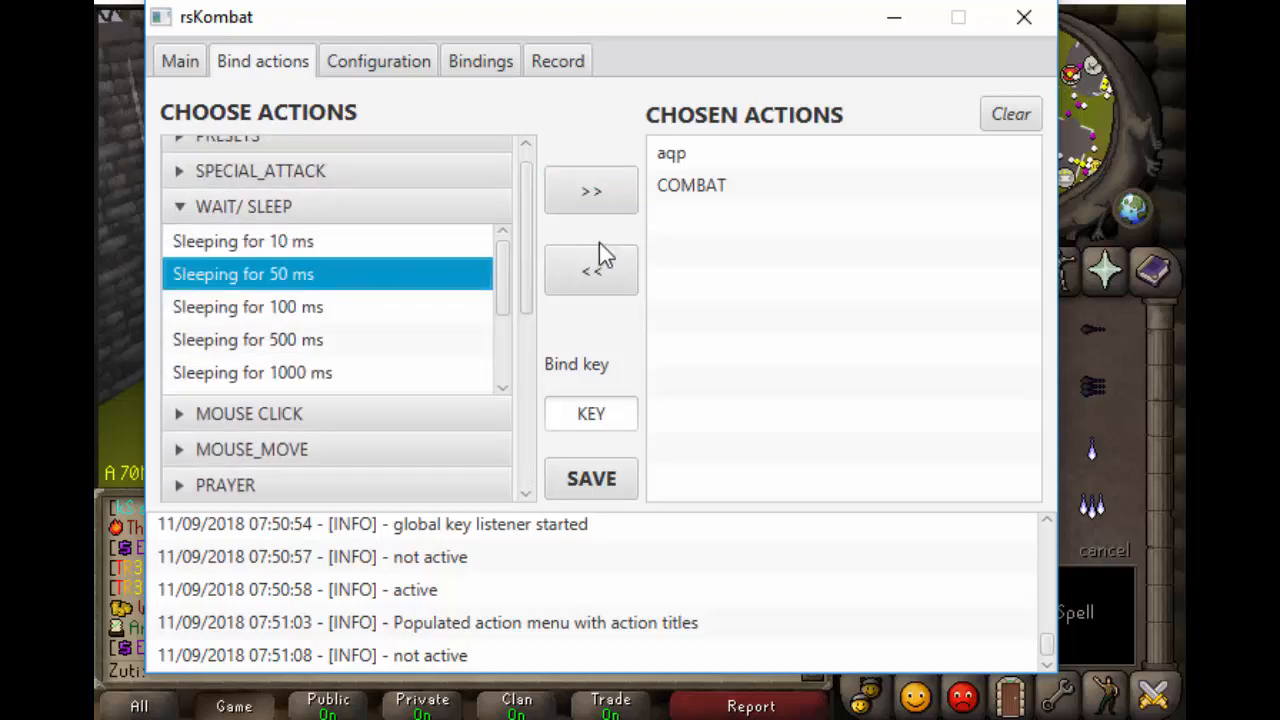
click(590, 190)
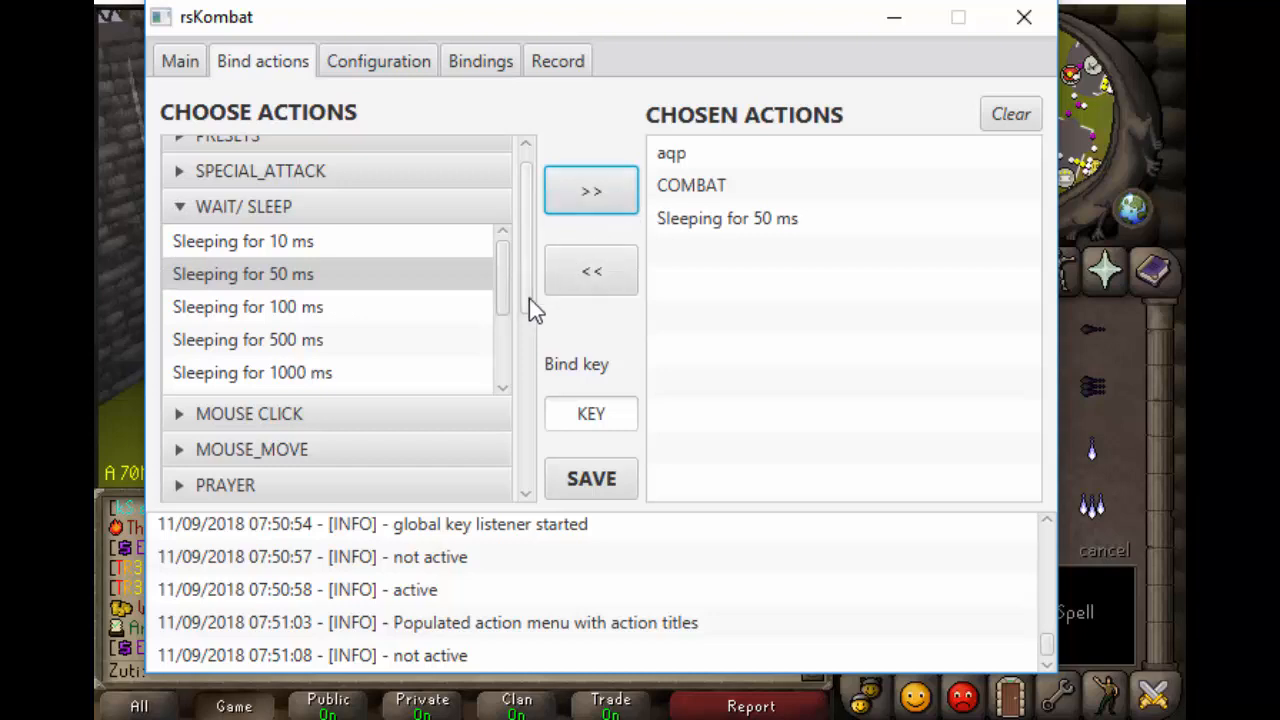
mouse_move(464, 356)
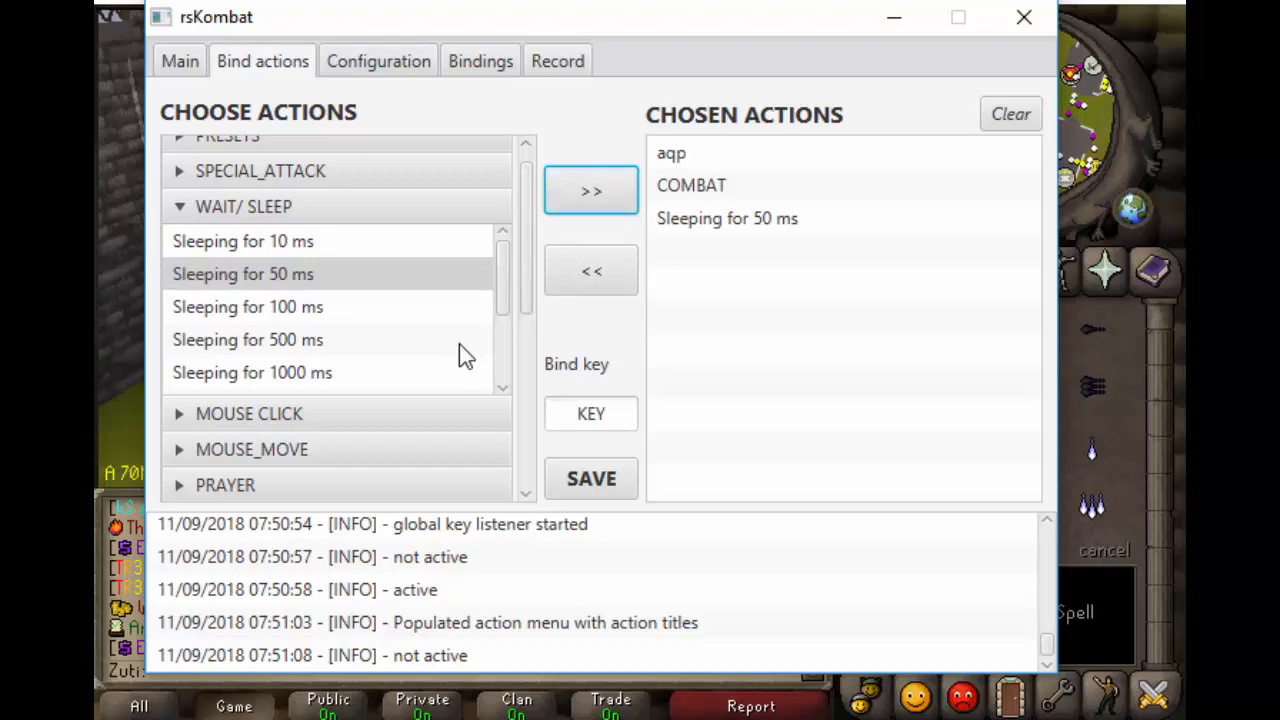
mouse_move(564, 236)
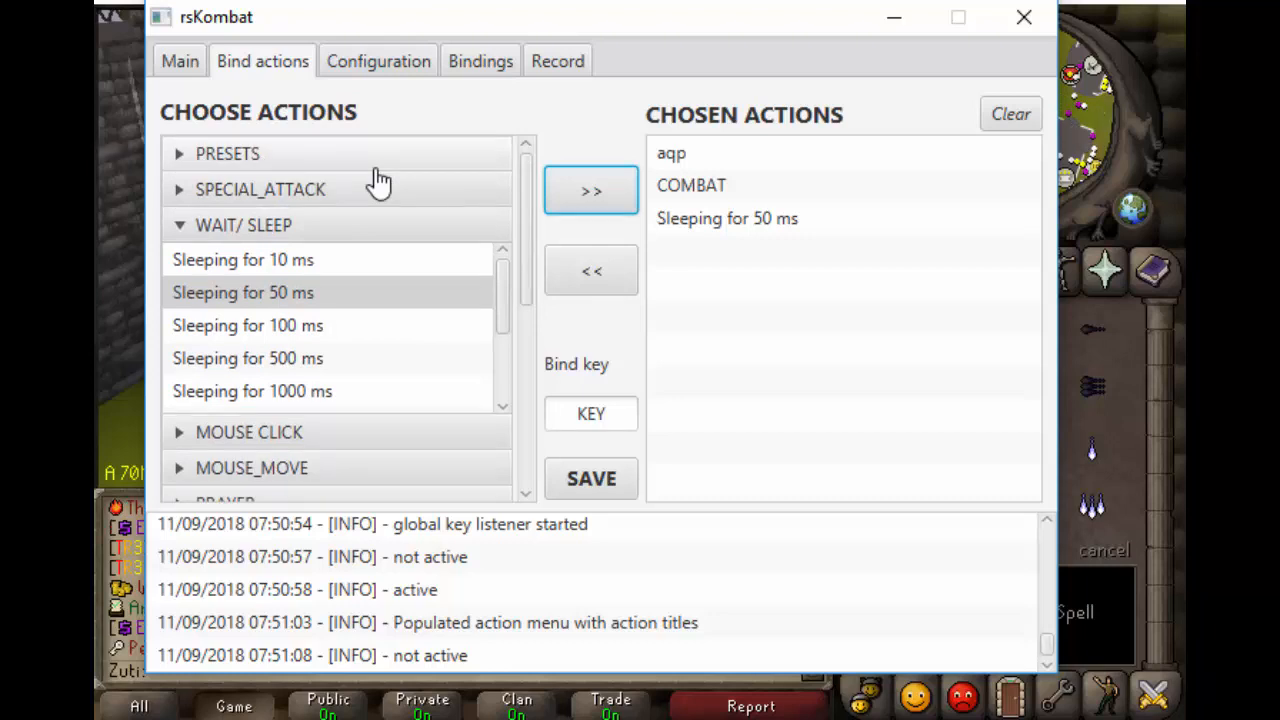
mouse_move(350, 436)
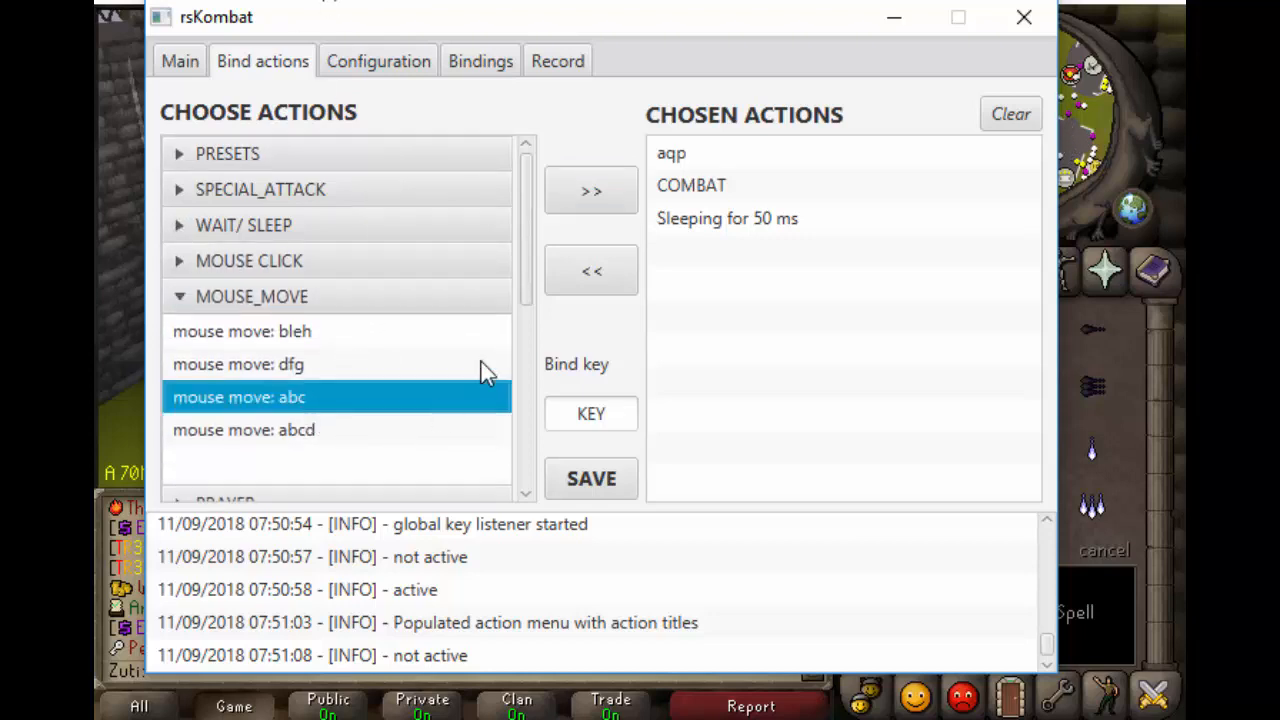
- Add mouse move abc and a left mouse click to the sequence
click(590, 190)
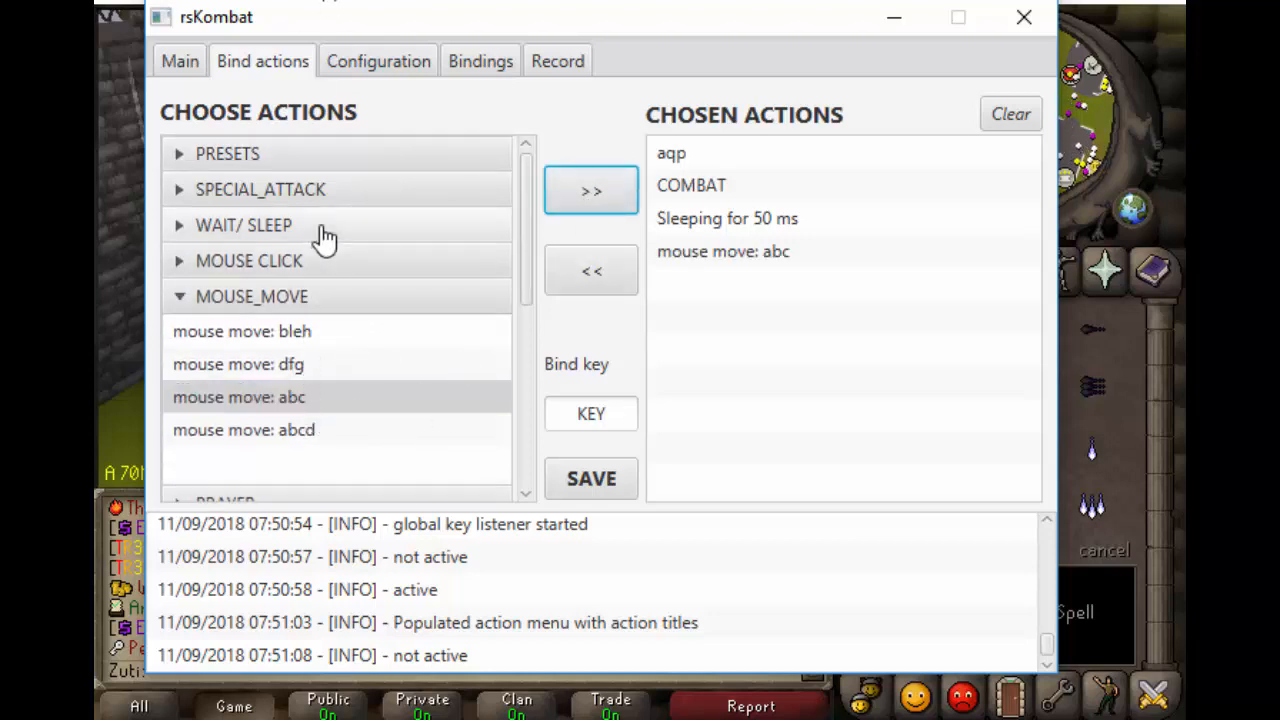
click(248, 260)
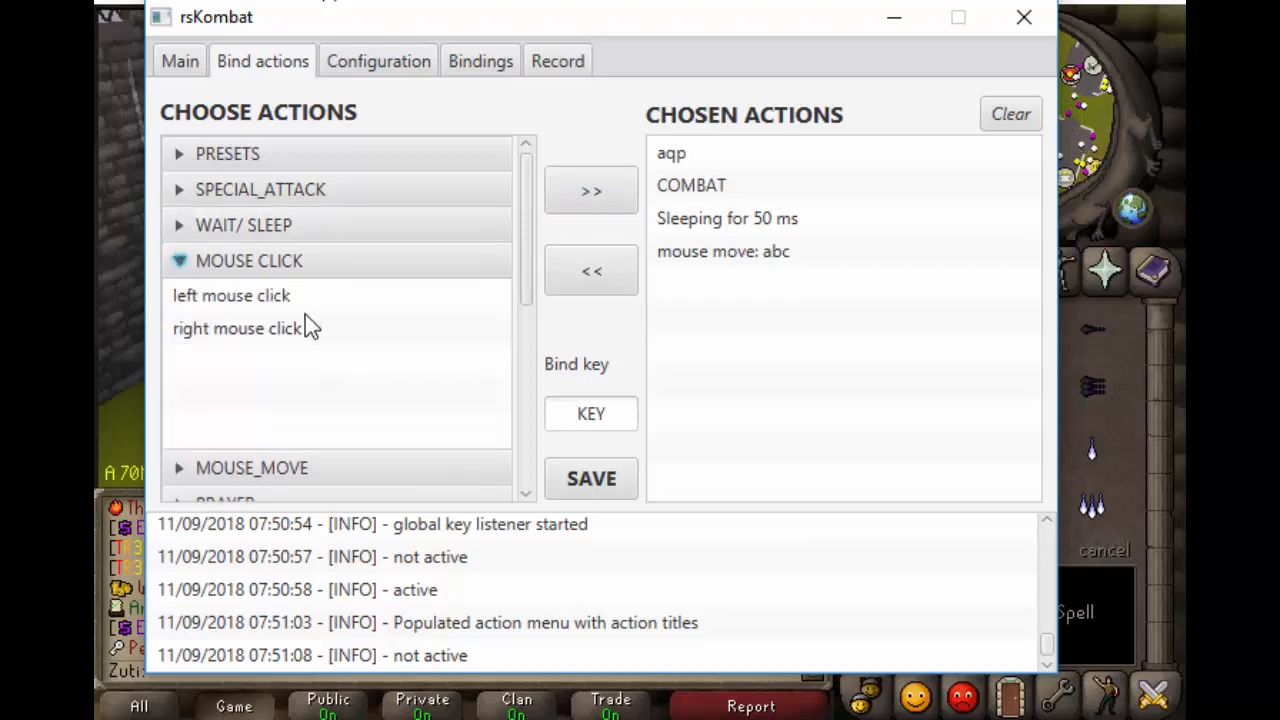
click(590, 190)
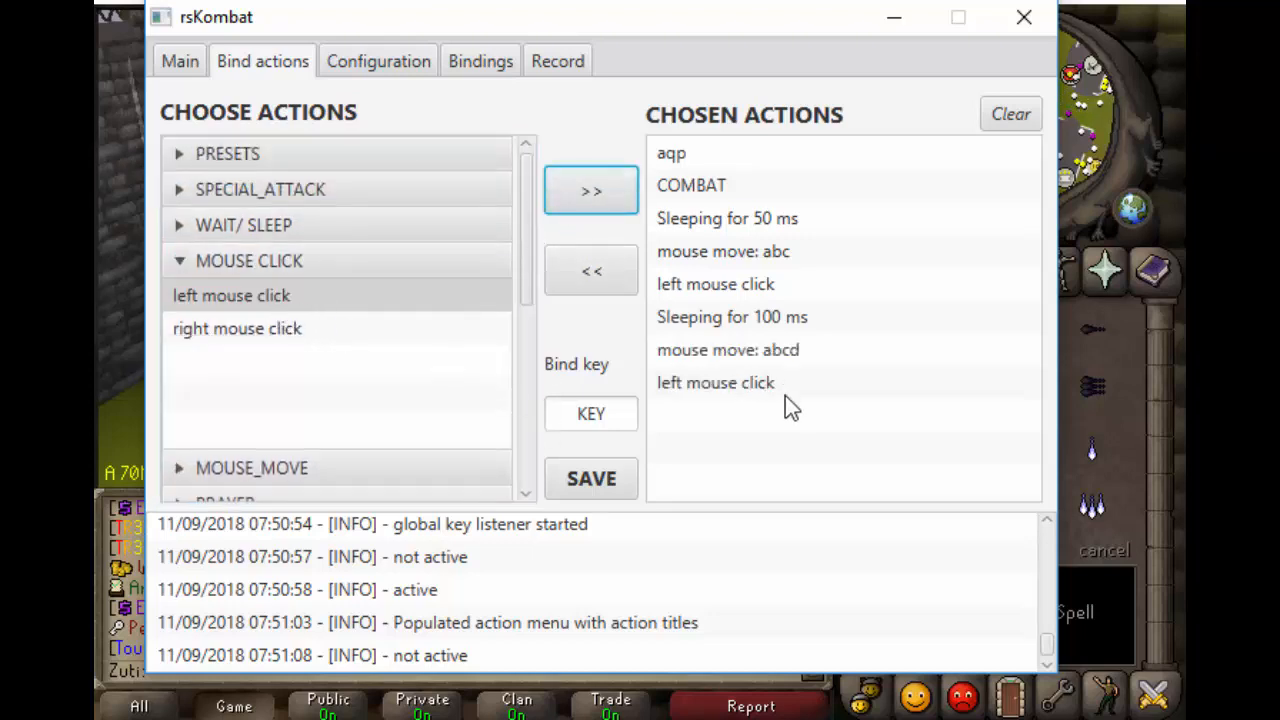
mouse_move(744, 324)
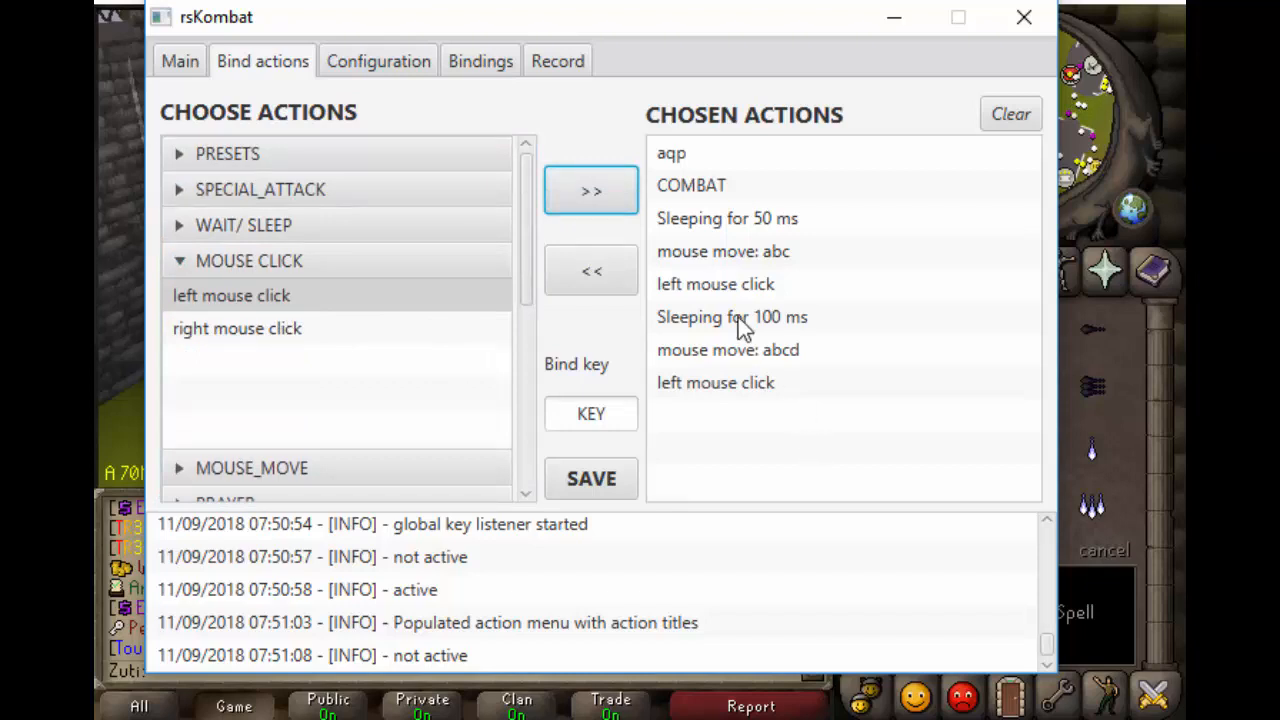
mouse_move(692, 150)
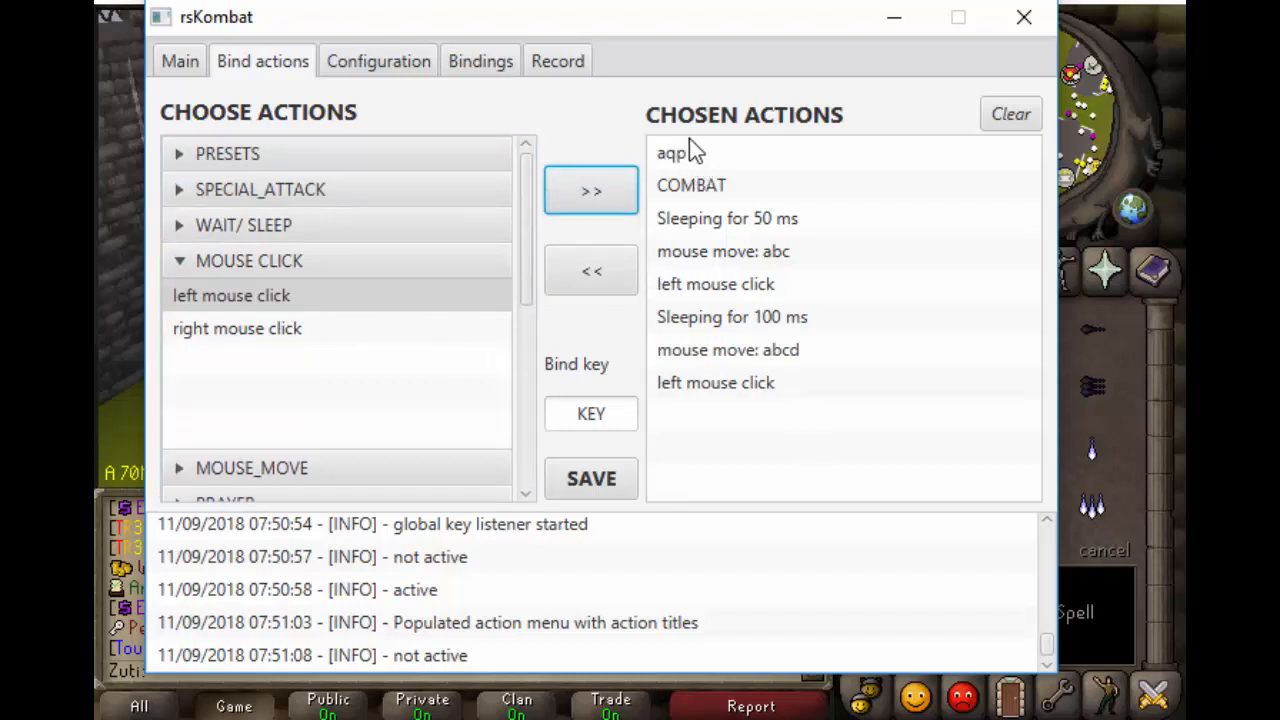
mouse_move(664, 210)
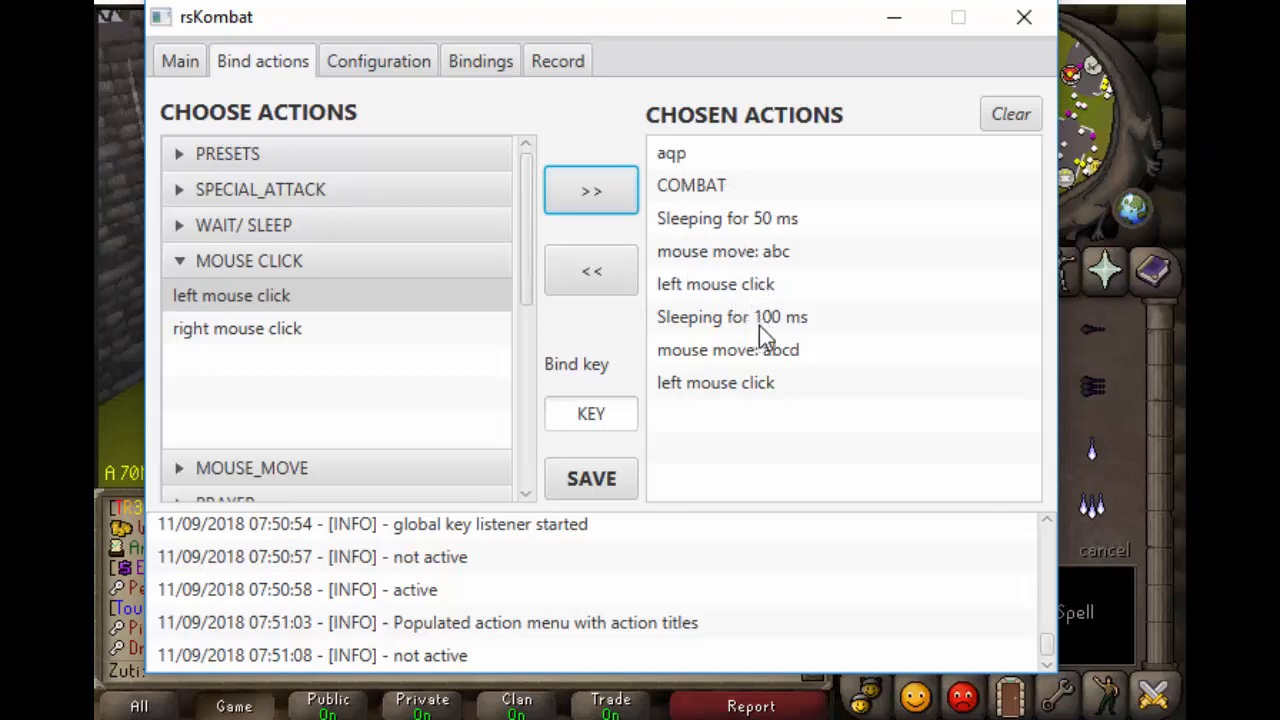
mouse_move(836, 370)
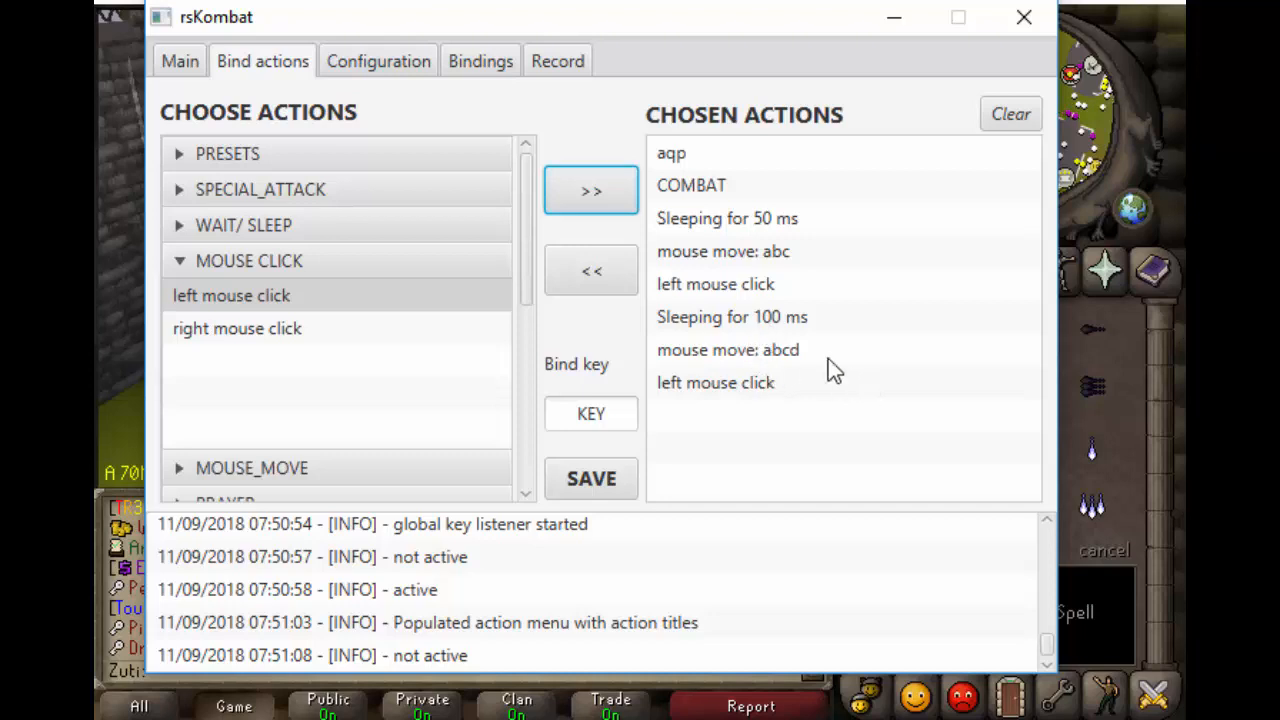
- Enter 8 as the bind key and save the action sequence
click(590, 412)
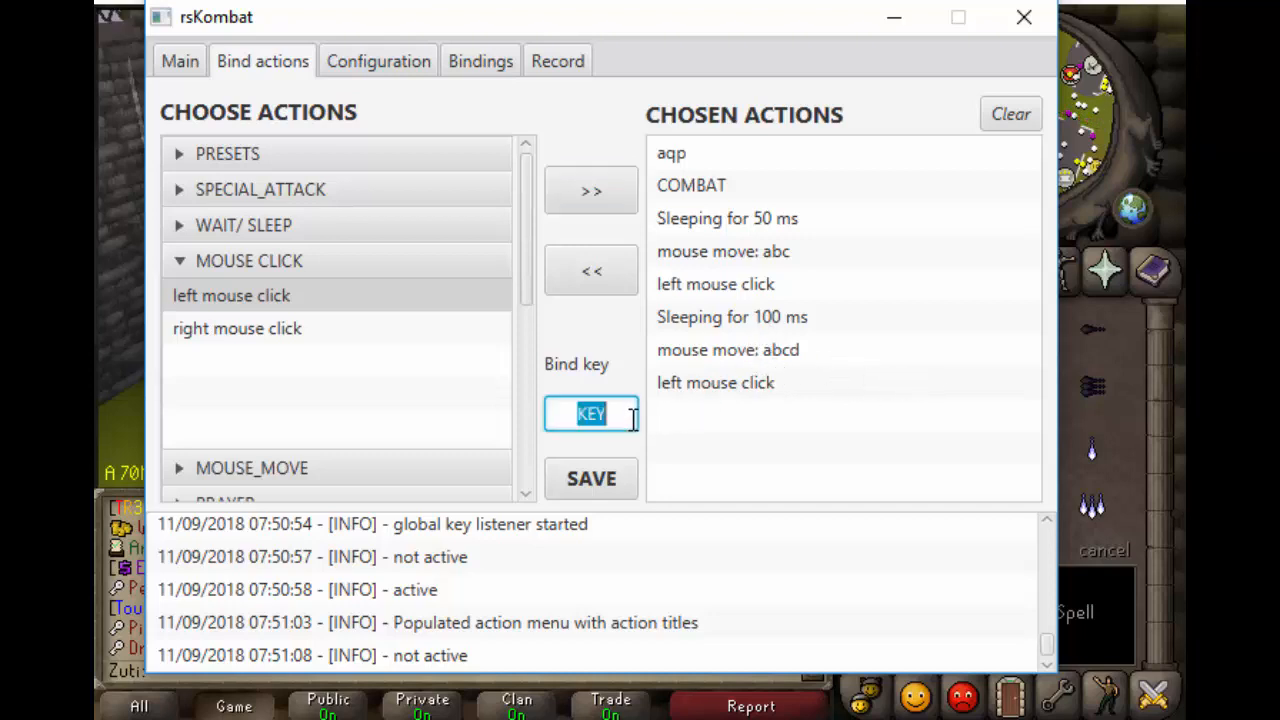
mouse_move(692, 430)
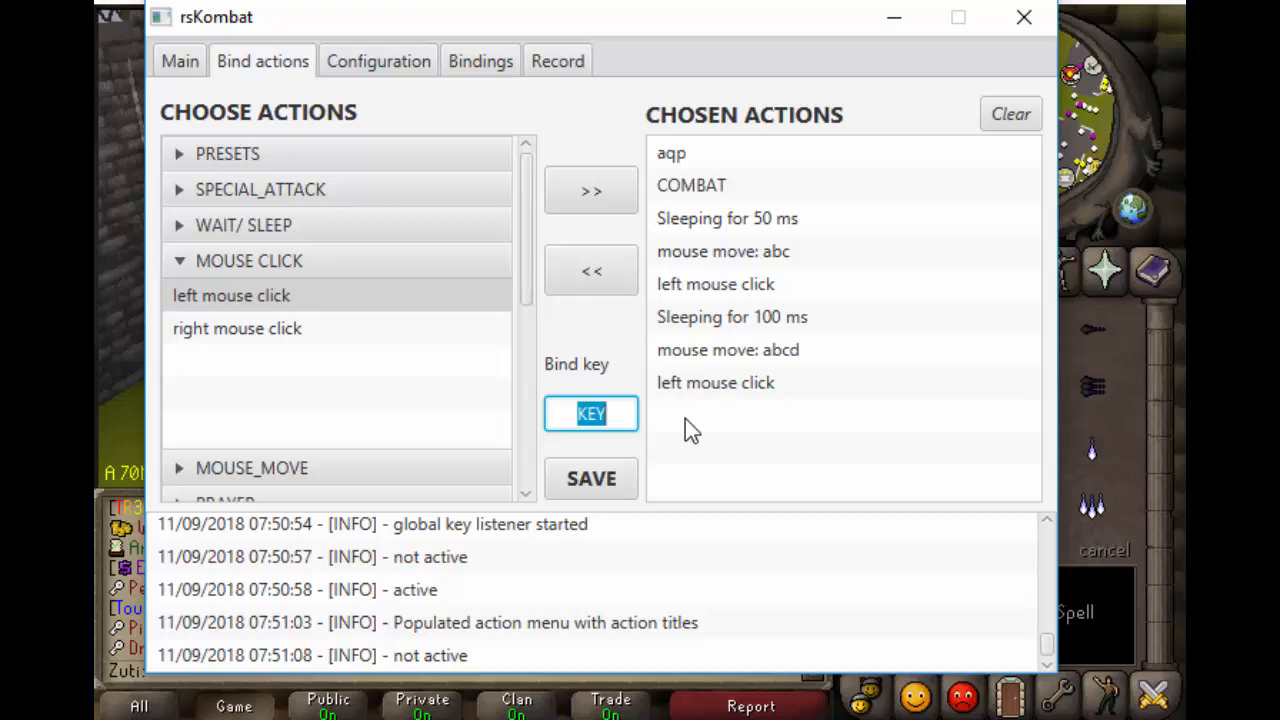
text(8)
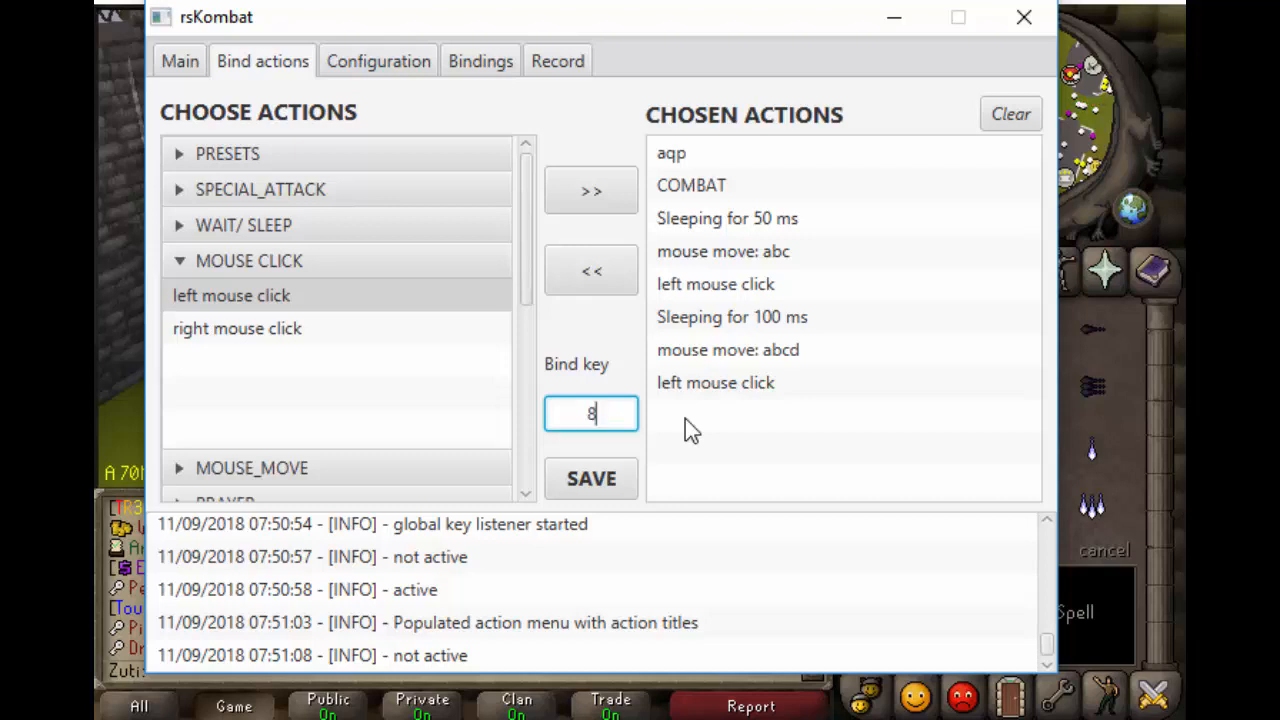
click(590, 478)
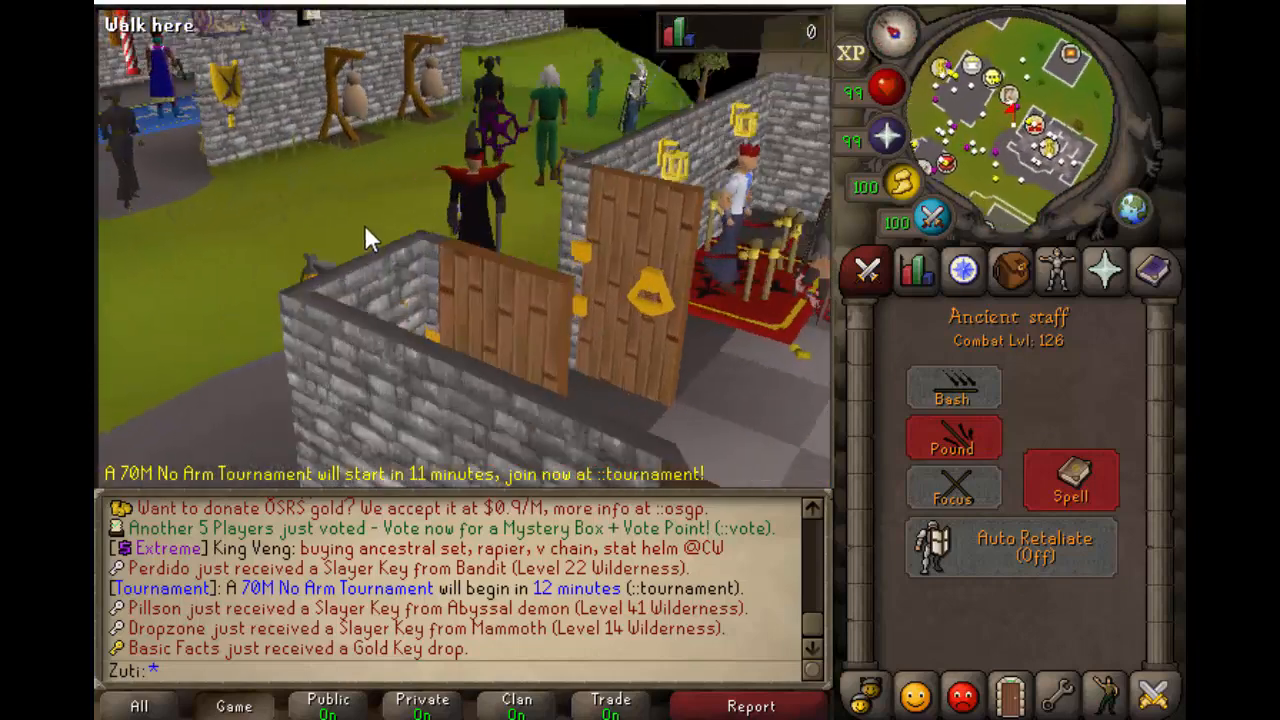
- Switch the game side panel back to the inventory view
click(1008, 272)
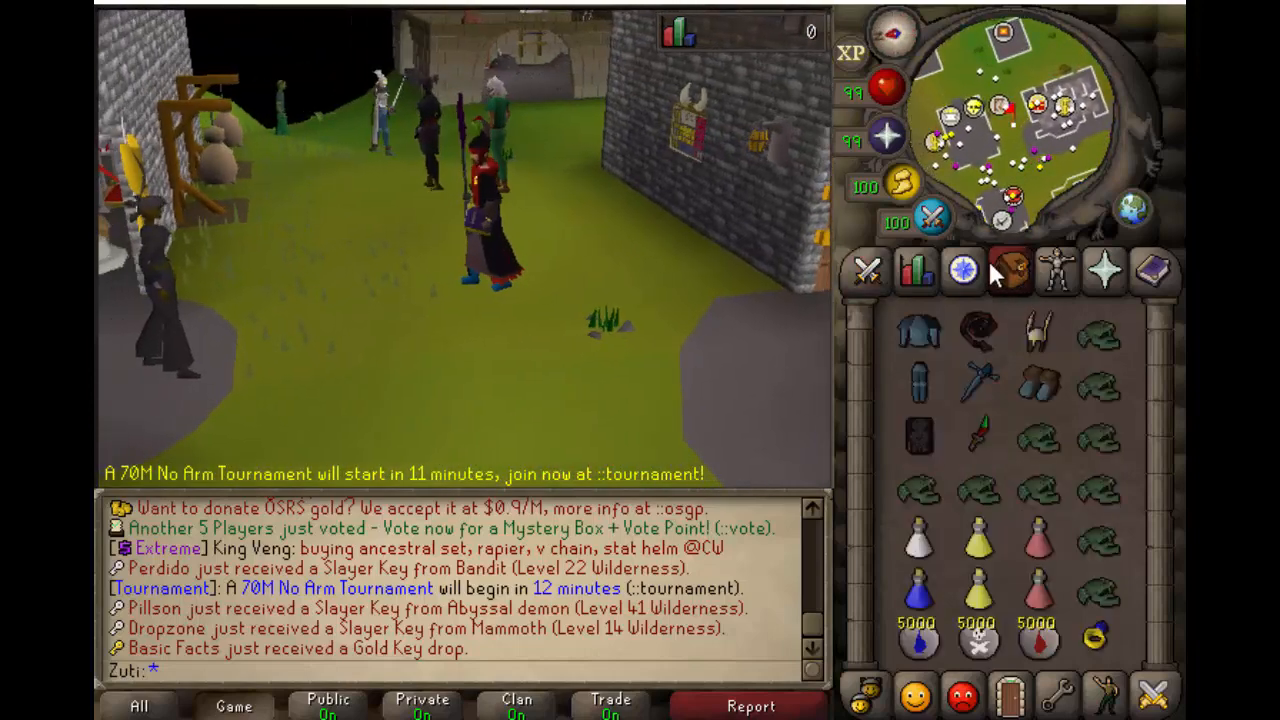